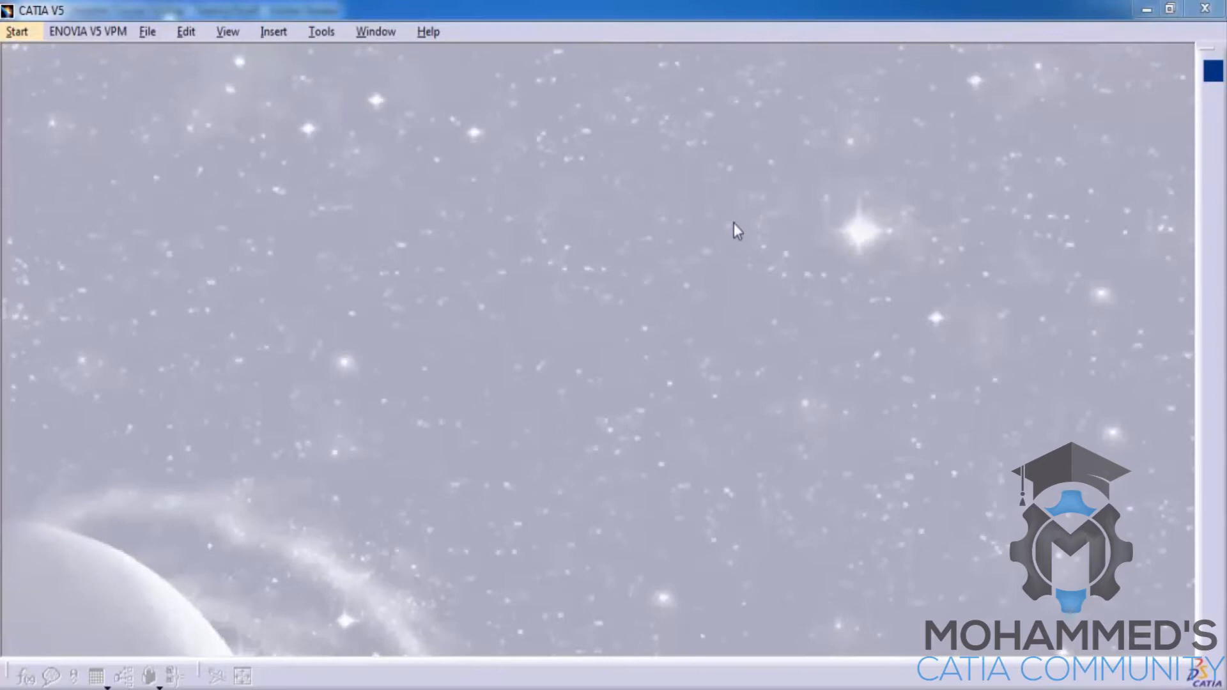
mouse_move(64, 54)
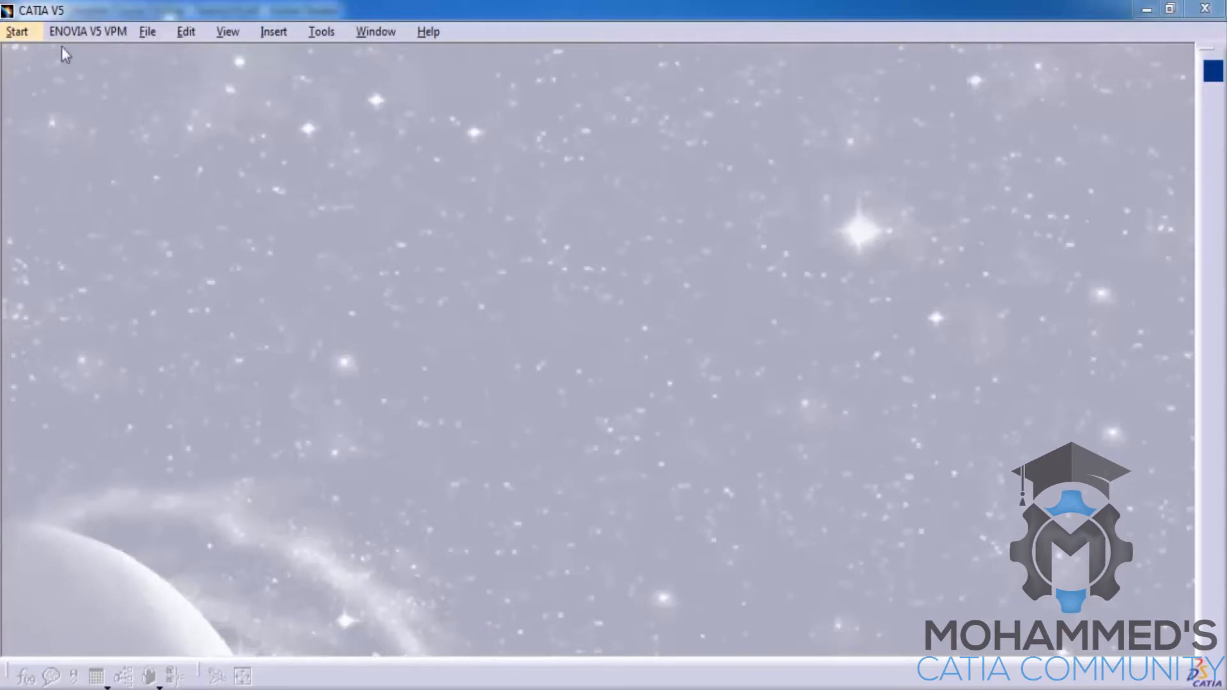
Step: Switch to the Wireframe and Surface Design workbench from the Start menu, creating Part1
click(16, 31)
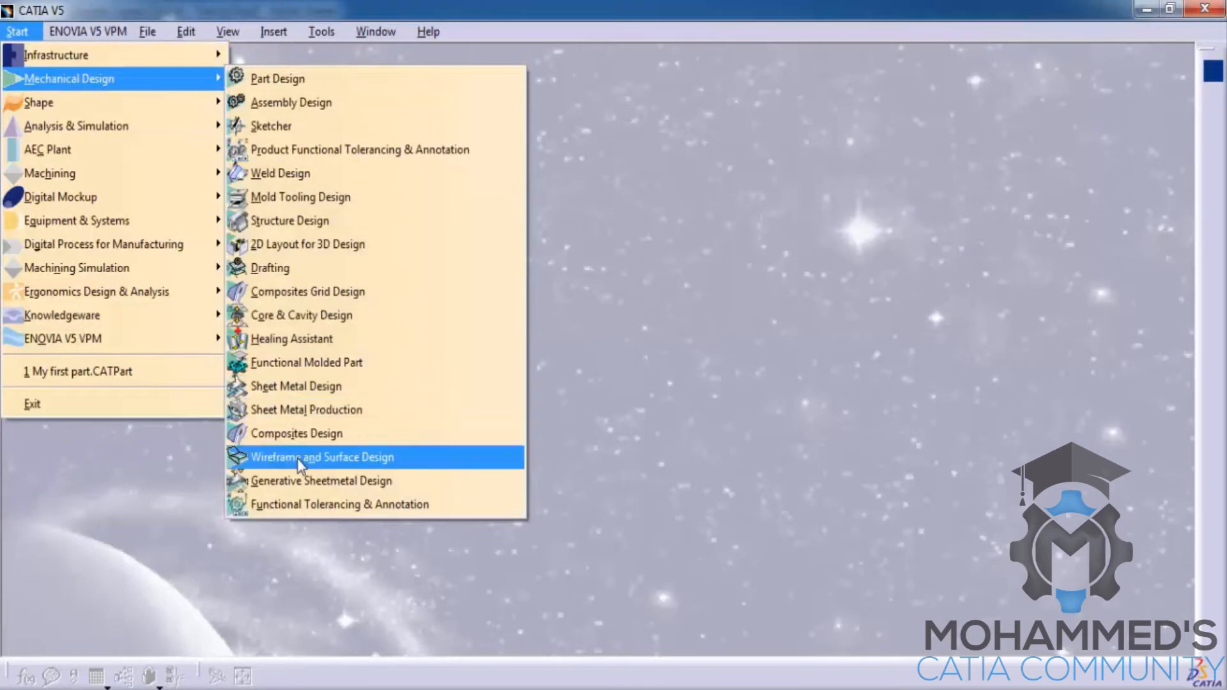
click(321, 458)
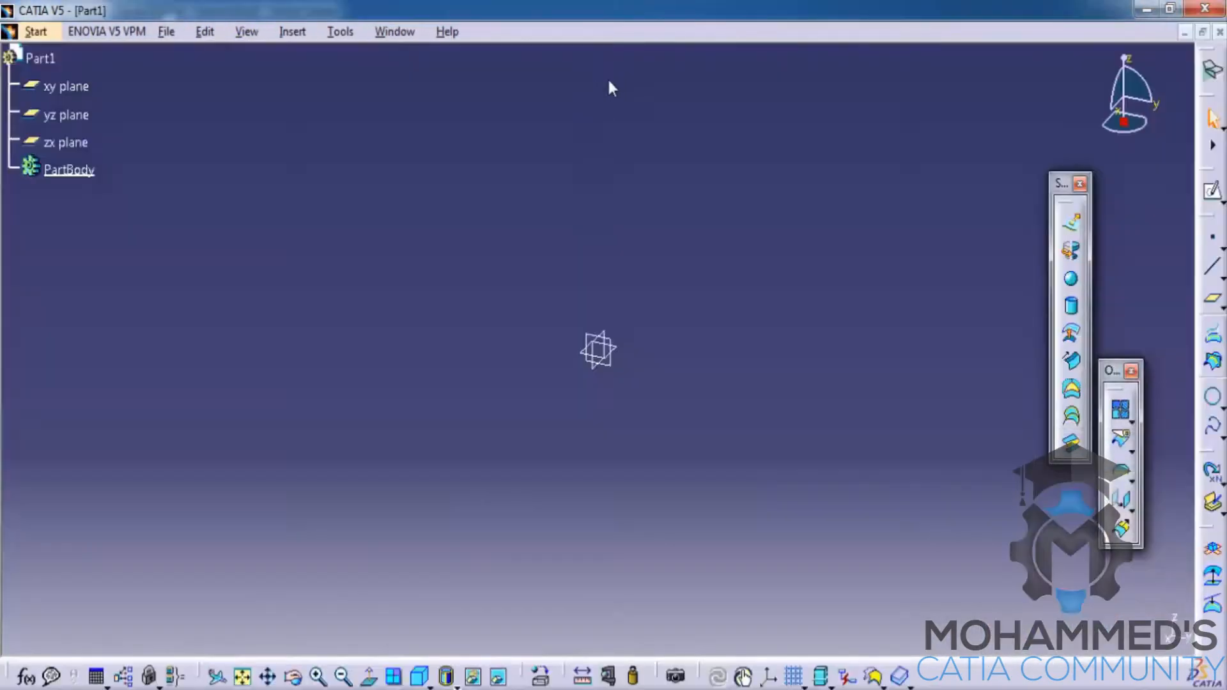
mouse_move(1040, 227)
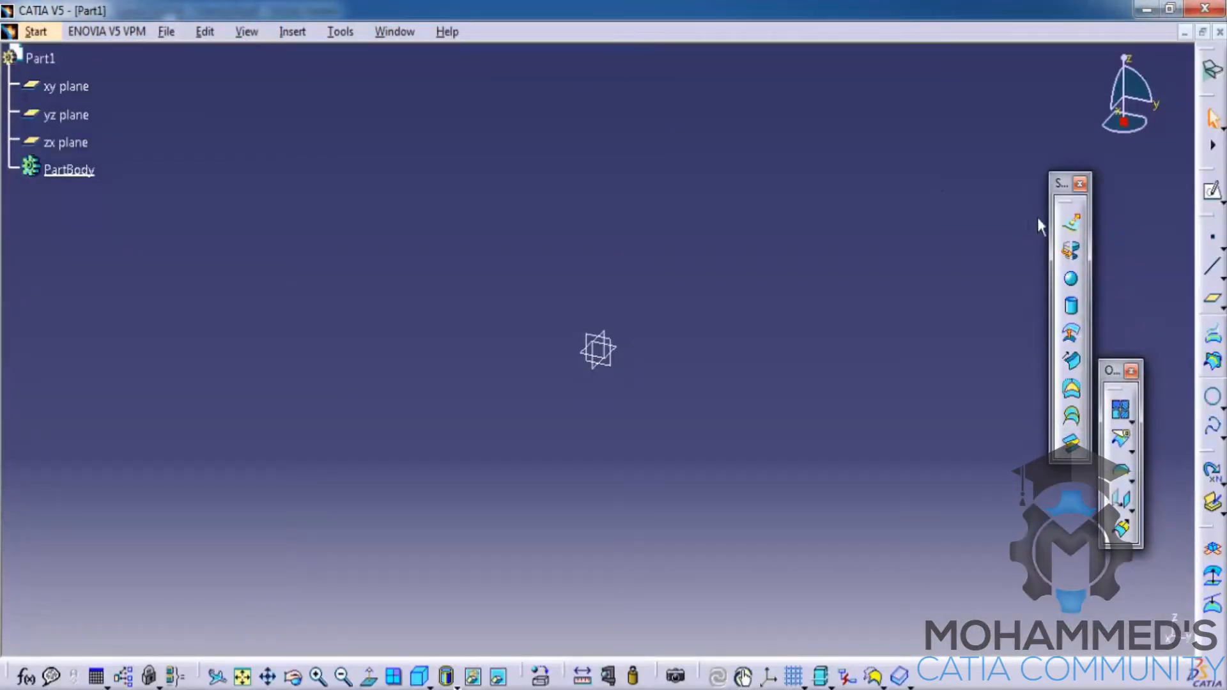
mouse_move(1016, 168)
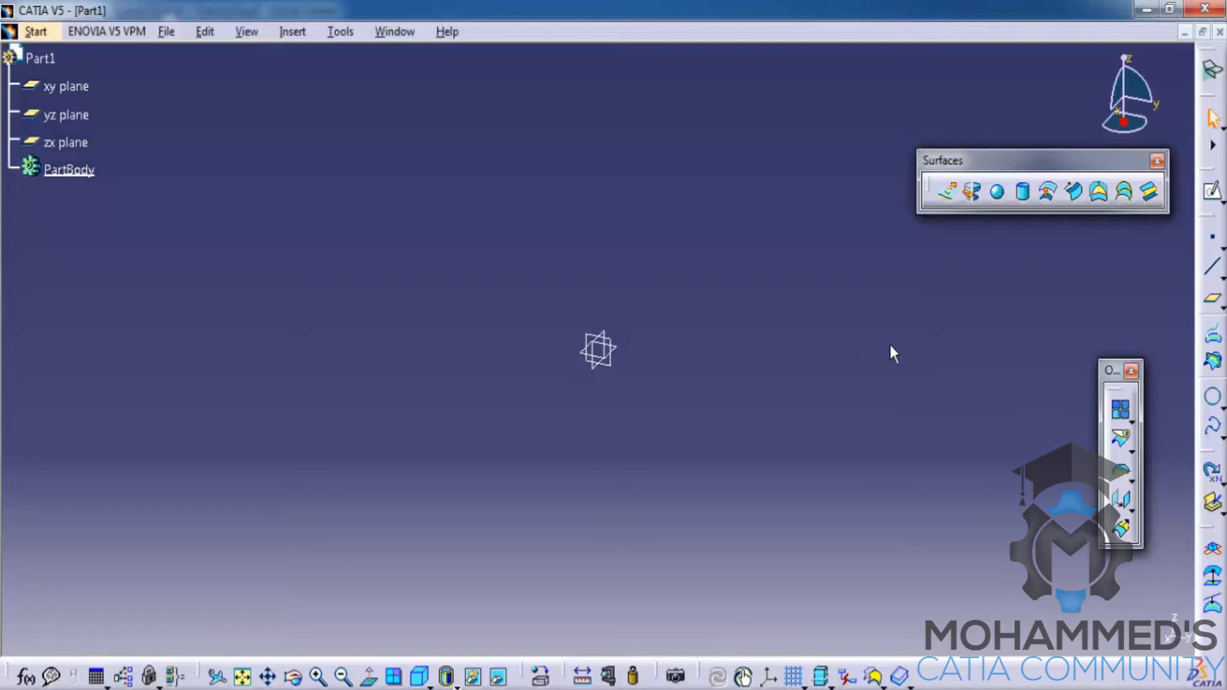
mouse_move(985, 339)
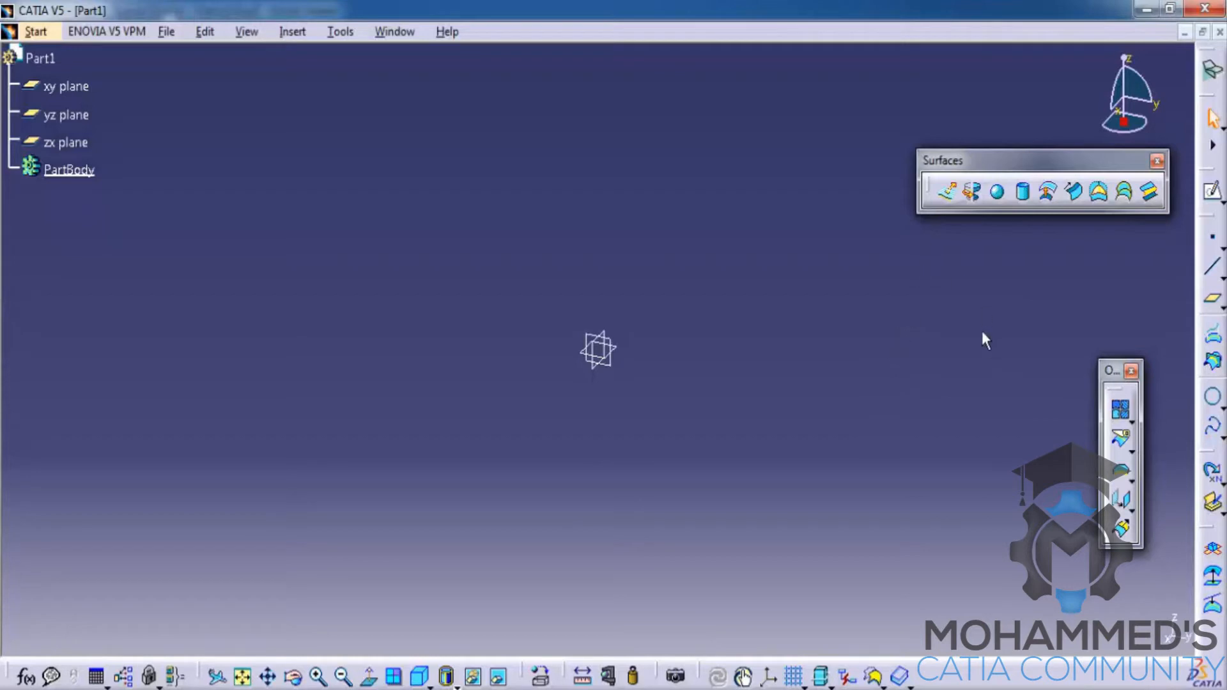
mouse_move(1211, 276)
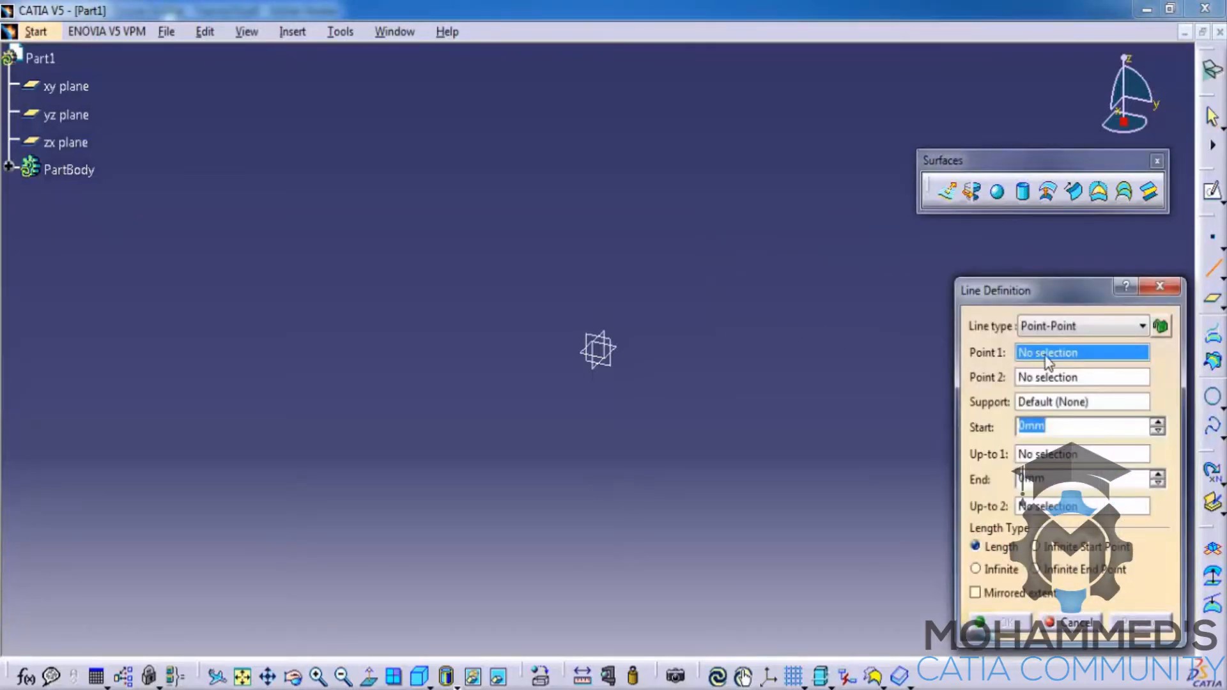
Step: Create the line's first point by coordinates at the origin (0,0,0)
right_click(1082, 352)
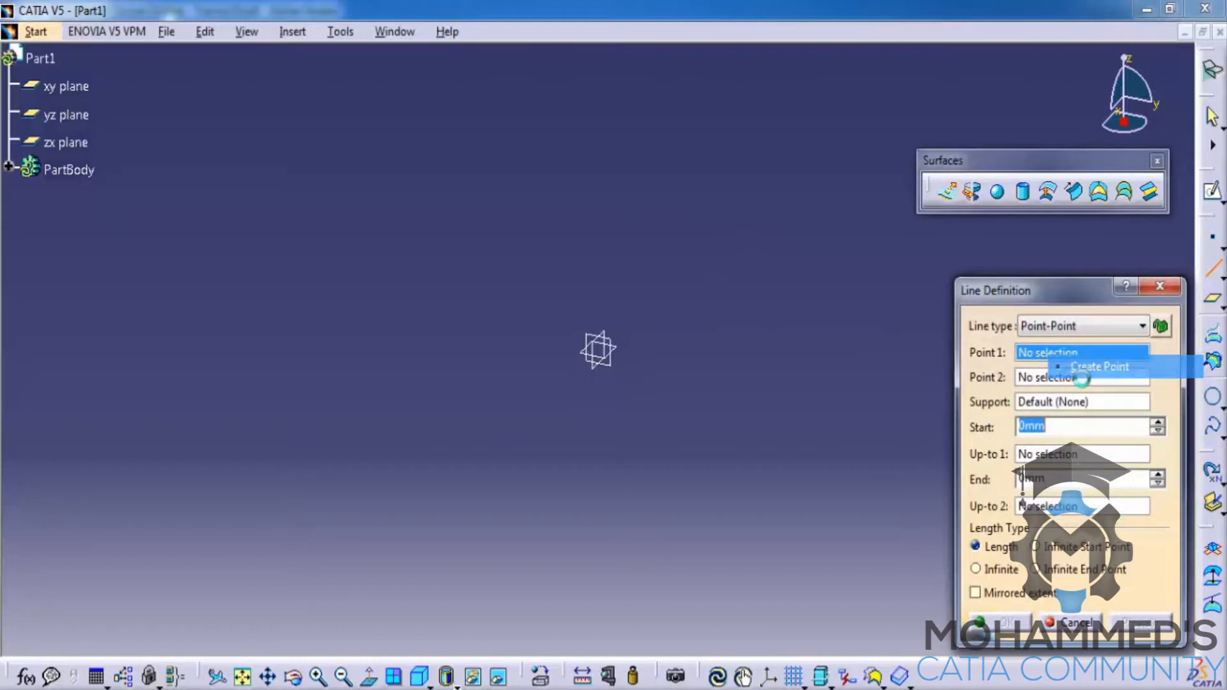
click(1099, 366)
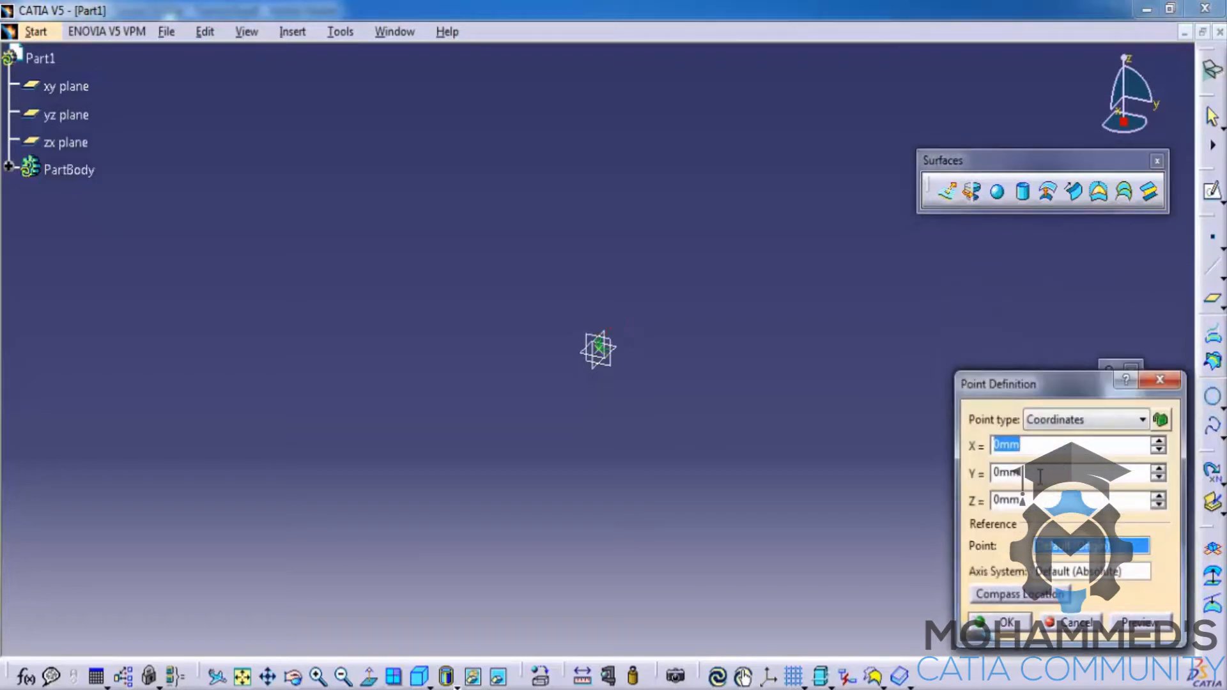
mouse_move(814, 402)
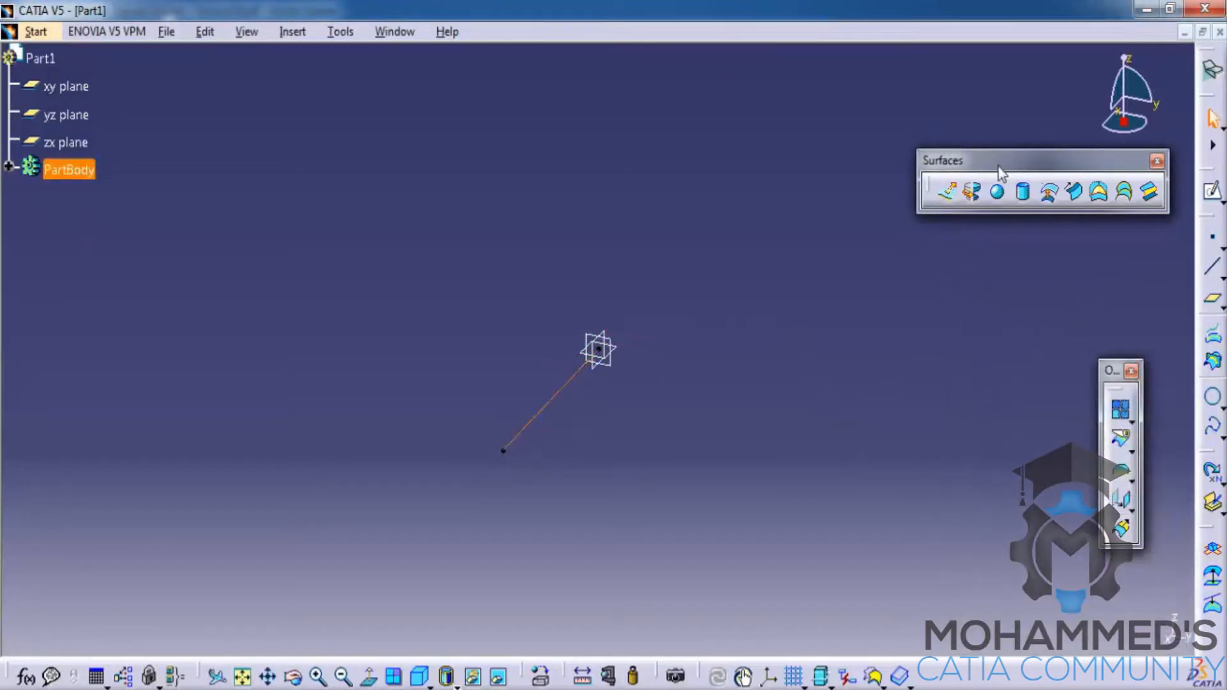
mouse_move(856, 249)
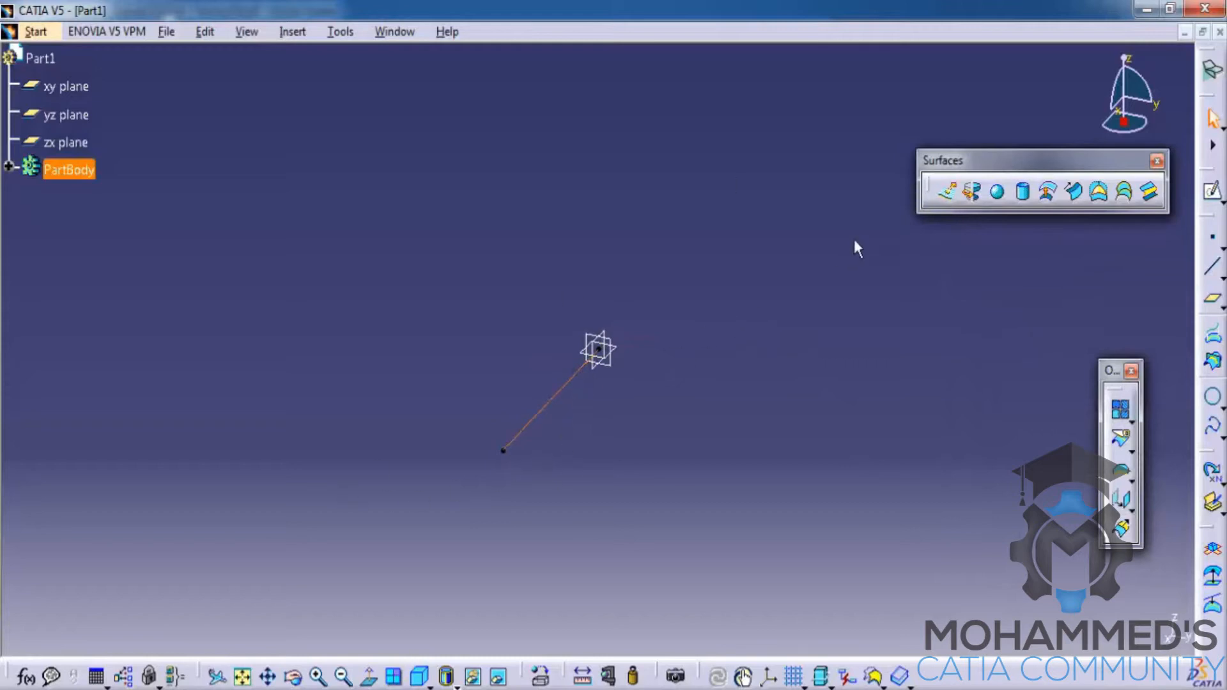
Step: Extrude Line.1 along the Y component into a long flat strip surface
click(947, 190)
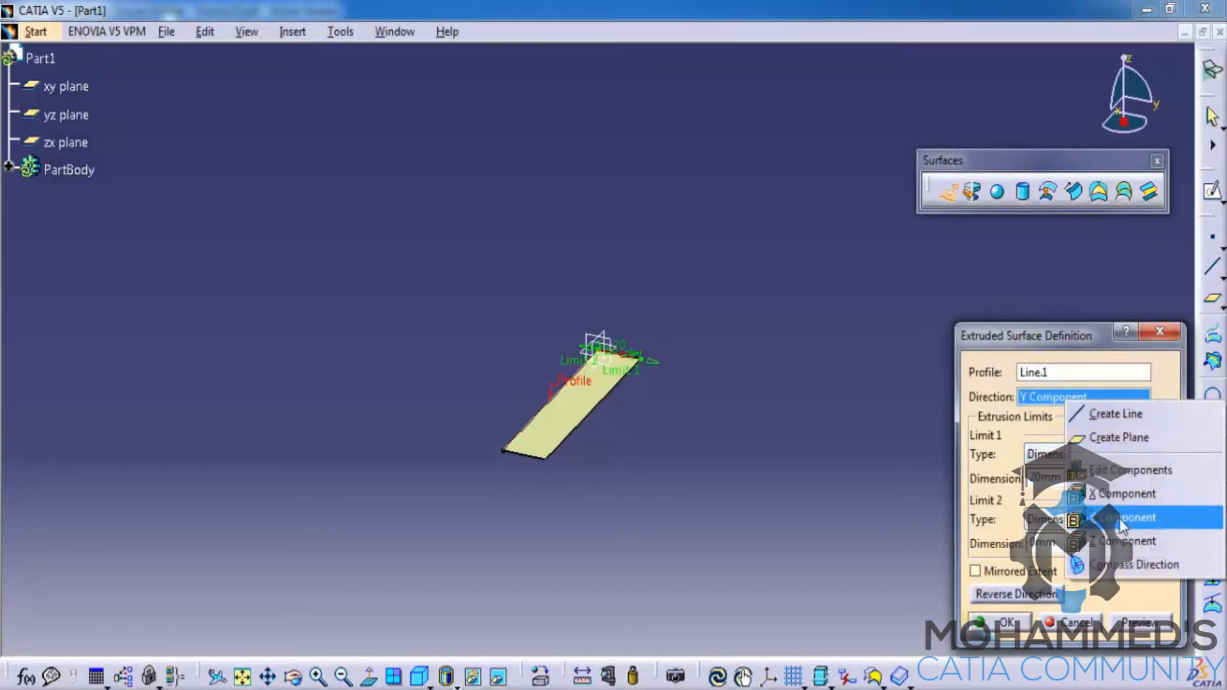
click(1123, 540)
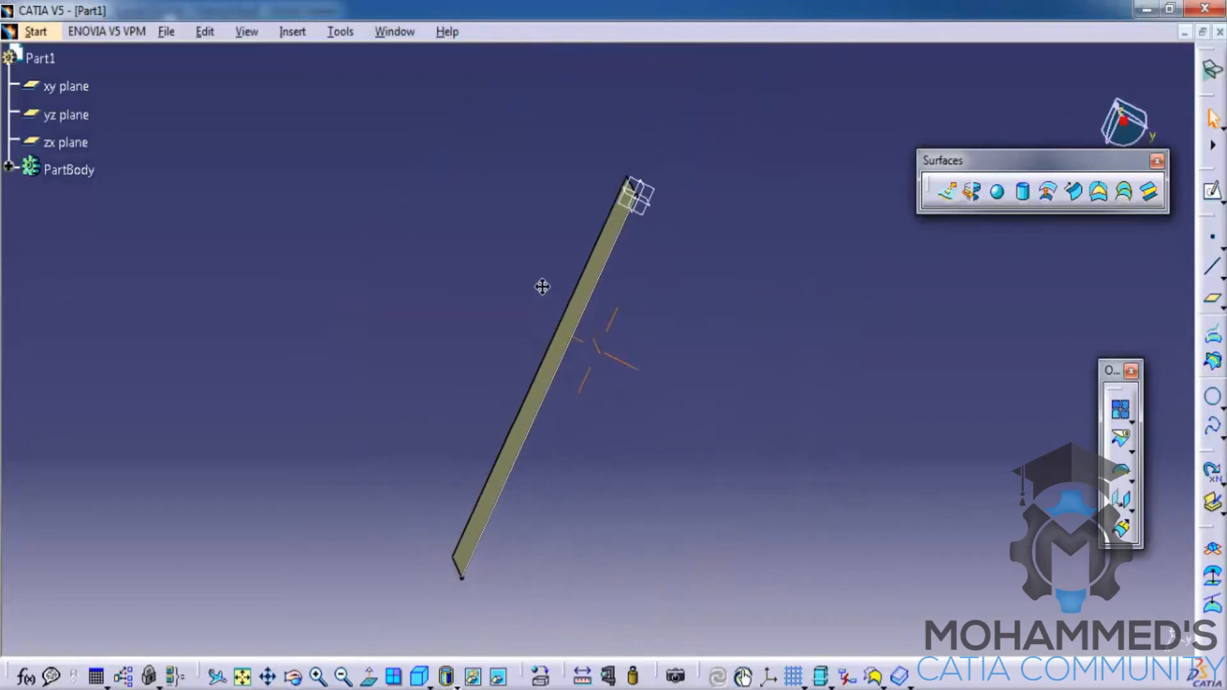
click(542, 285)
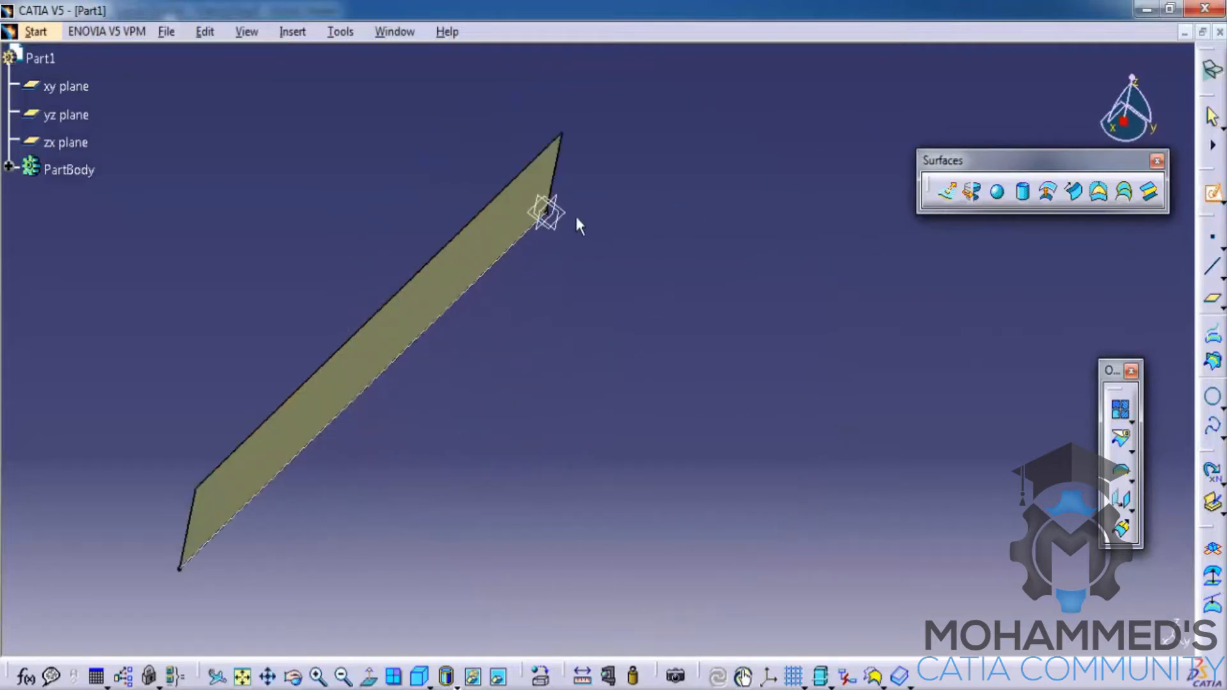
Step: Sketch a rectangle and extrude it into an open four-walled surface beside the strip
click(65, 86)
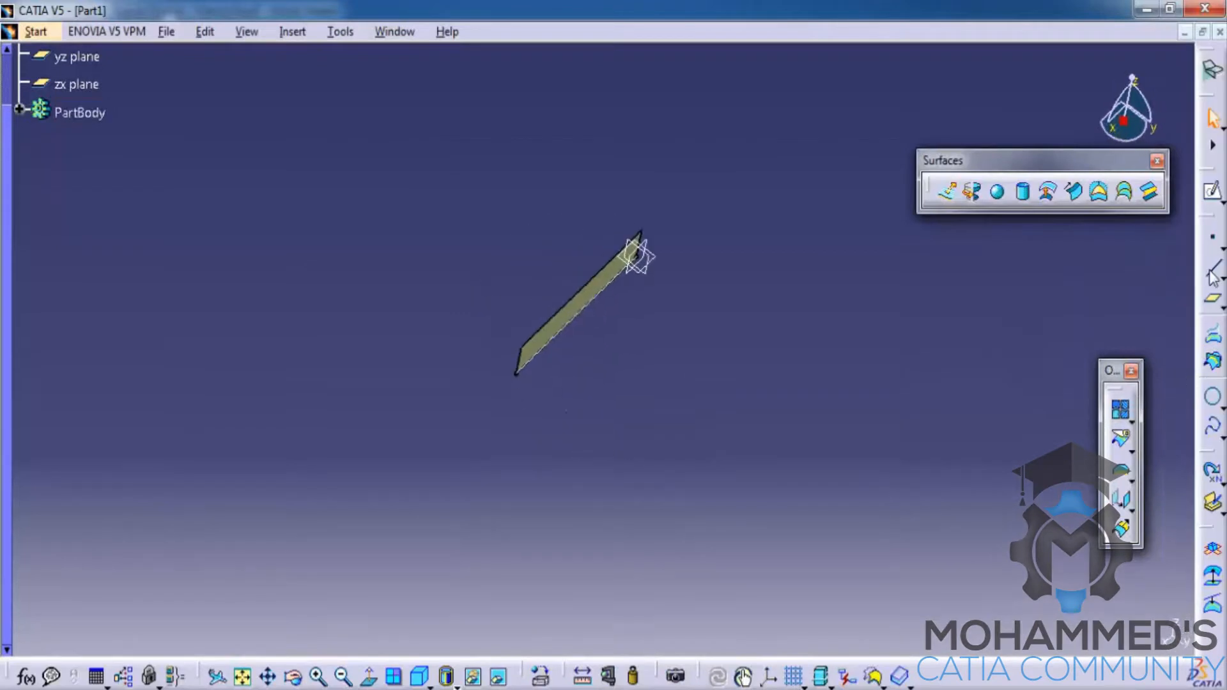
mouse_move(1070, 290)
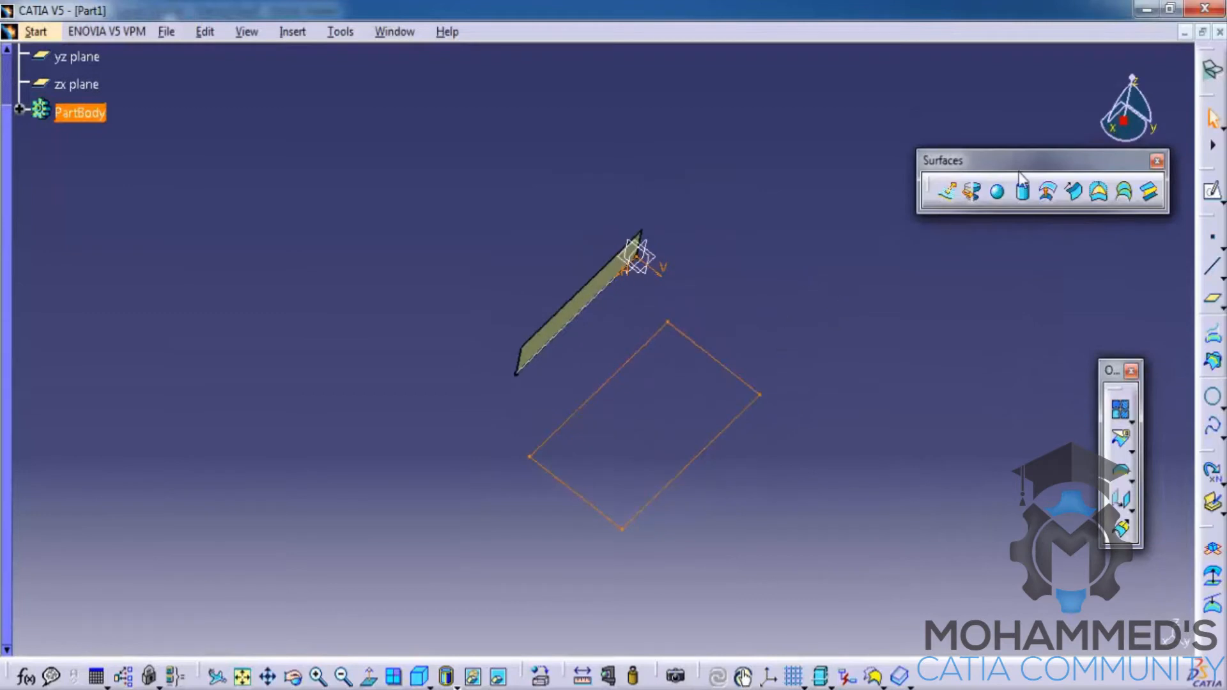
click(948, 190)
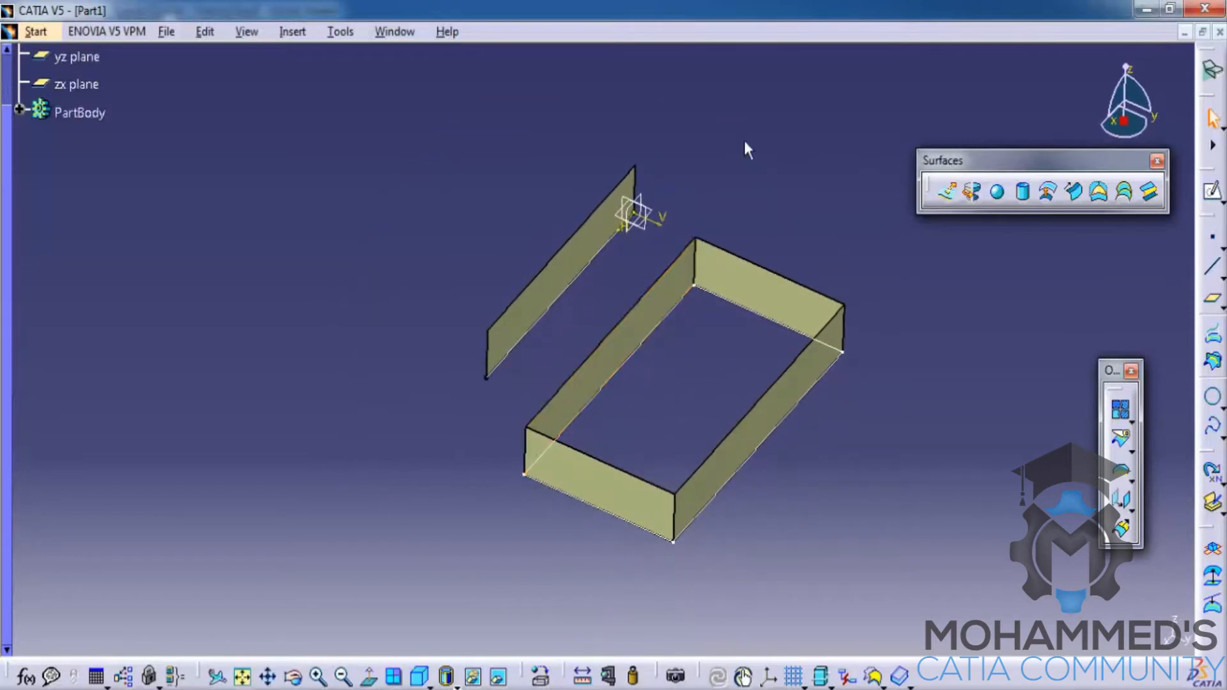
mouse_move(742, 284)
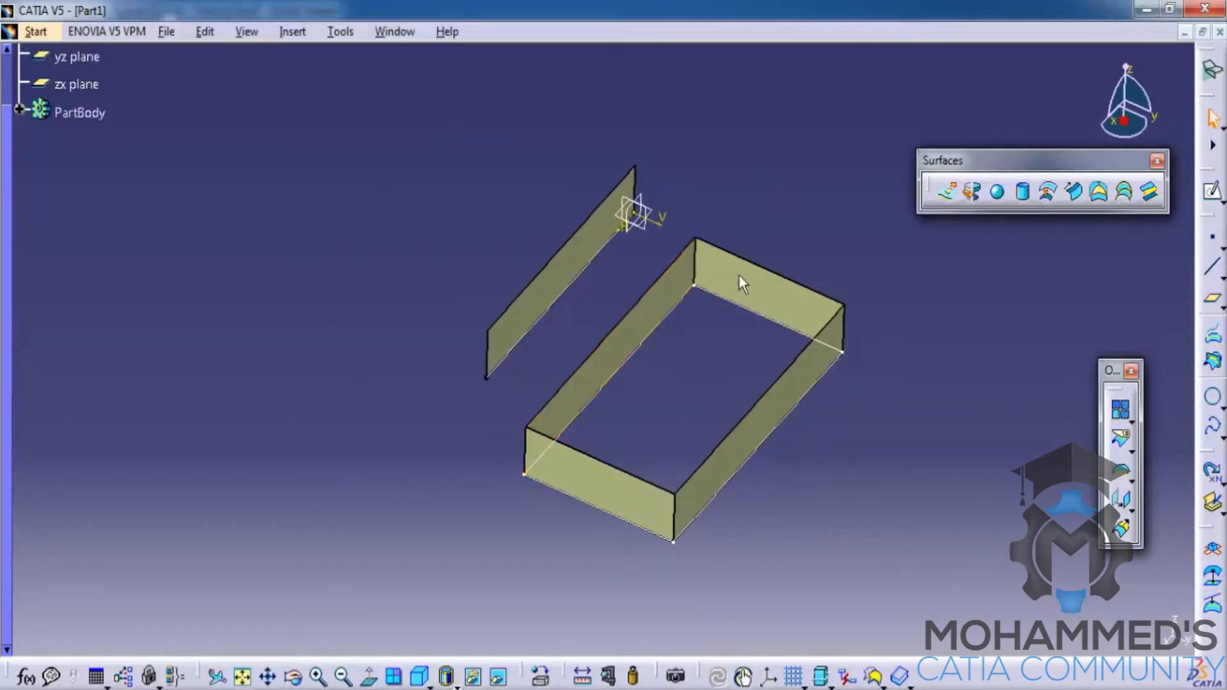
click(751, 270)
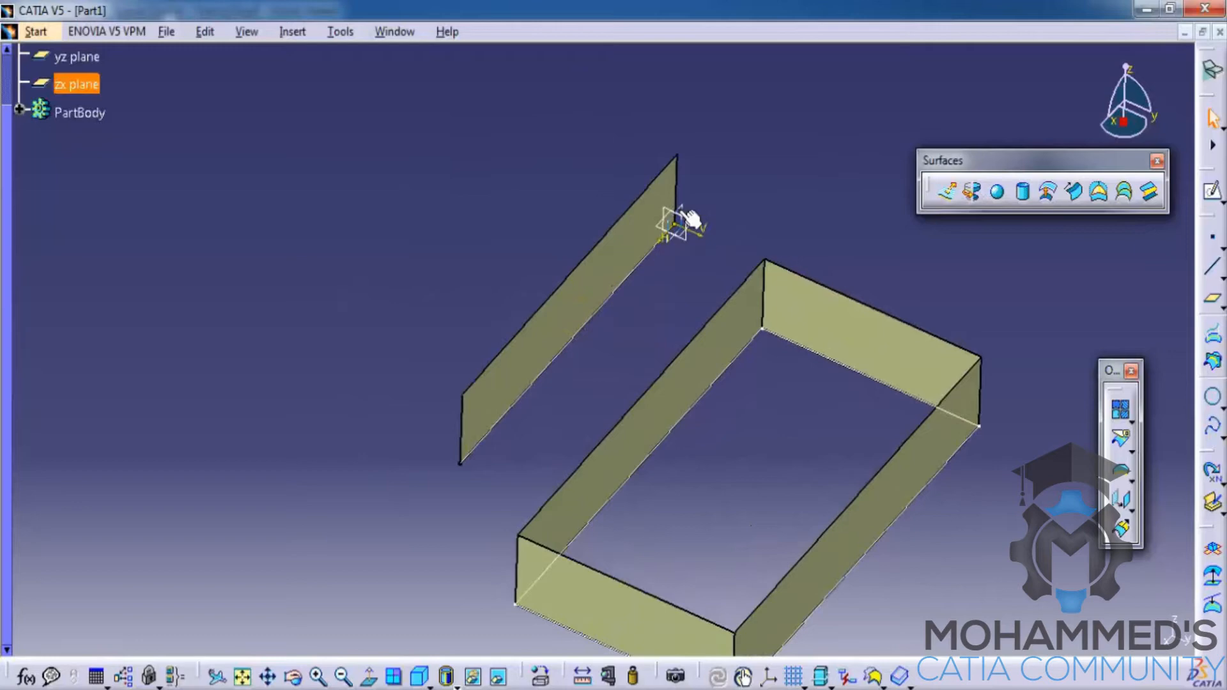
mouse_move(1209, 196)
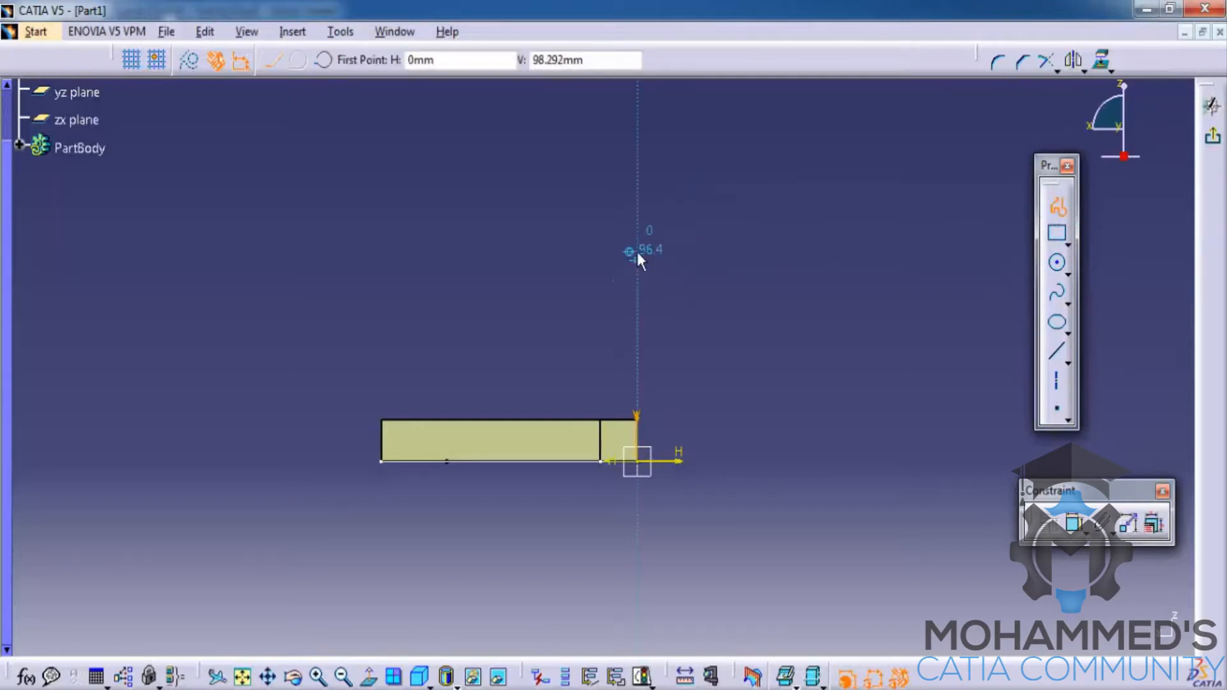
Step: Place the curve's first point at the origin on the zx sketch plane
click(633, 252)
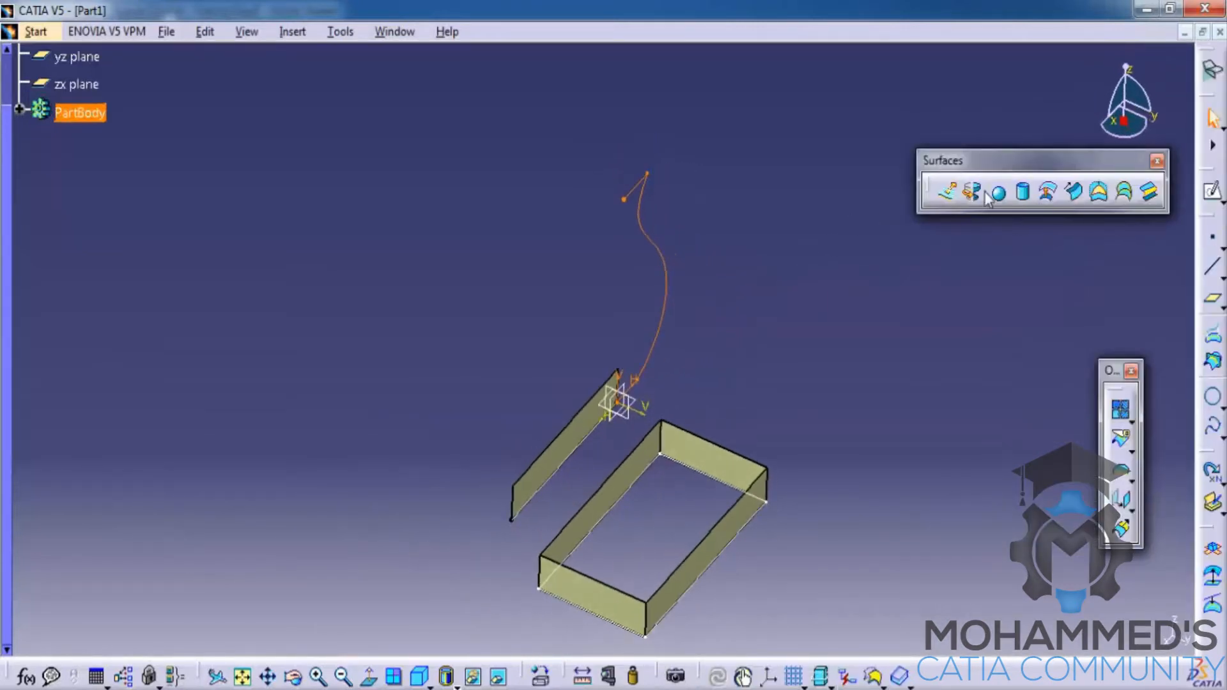
Step: Revolve Sketch.3 about its axis through a full turn into a vase-shaped surface
click(971, 192)
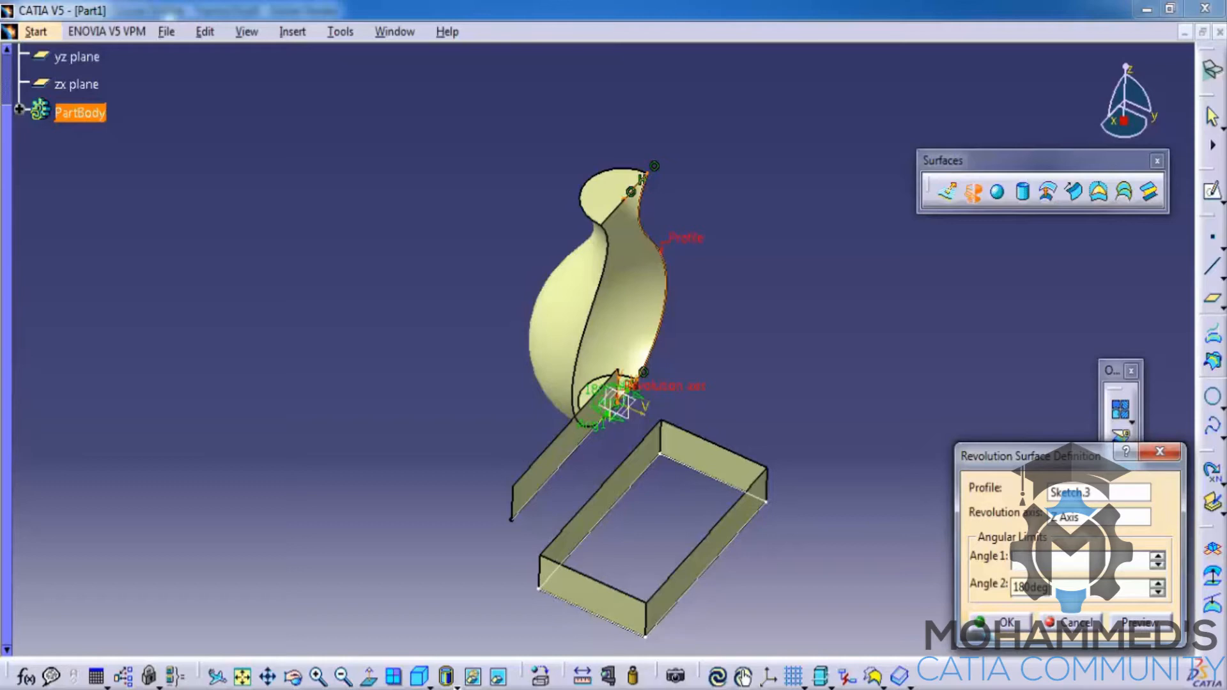
click(1007, 623)
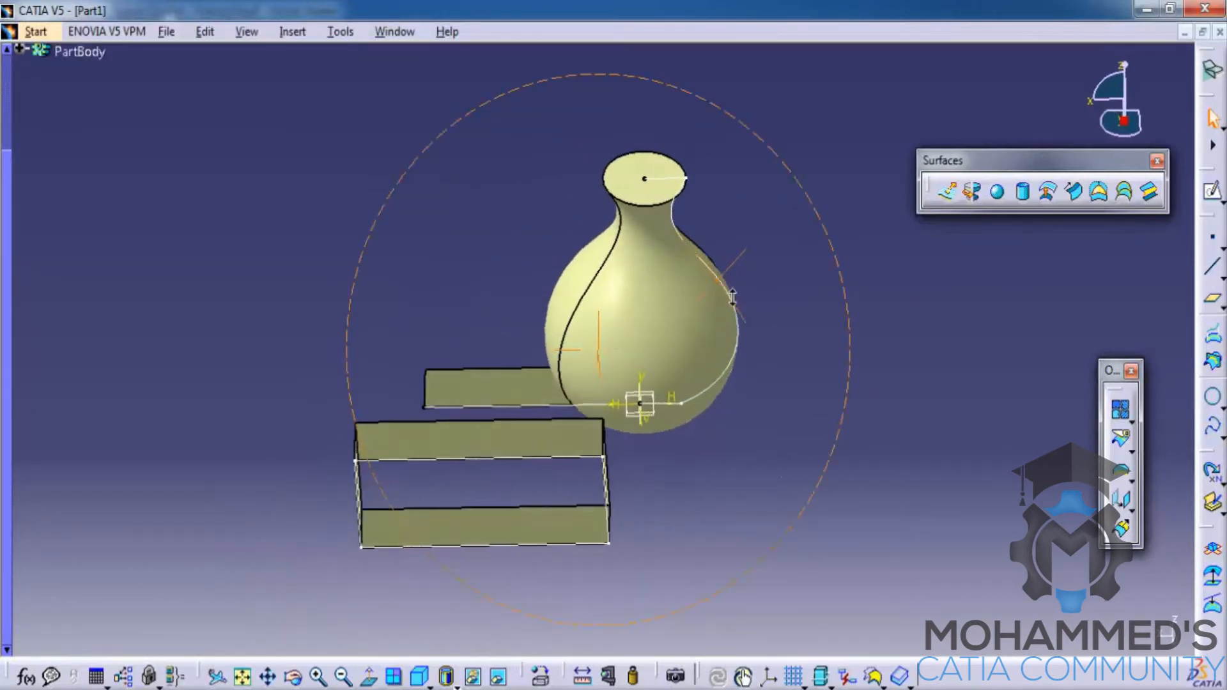
mouse_move(997, 193)
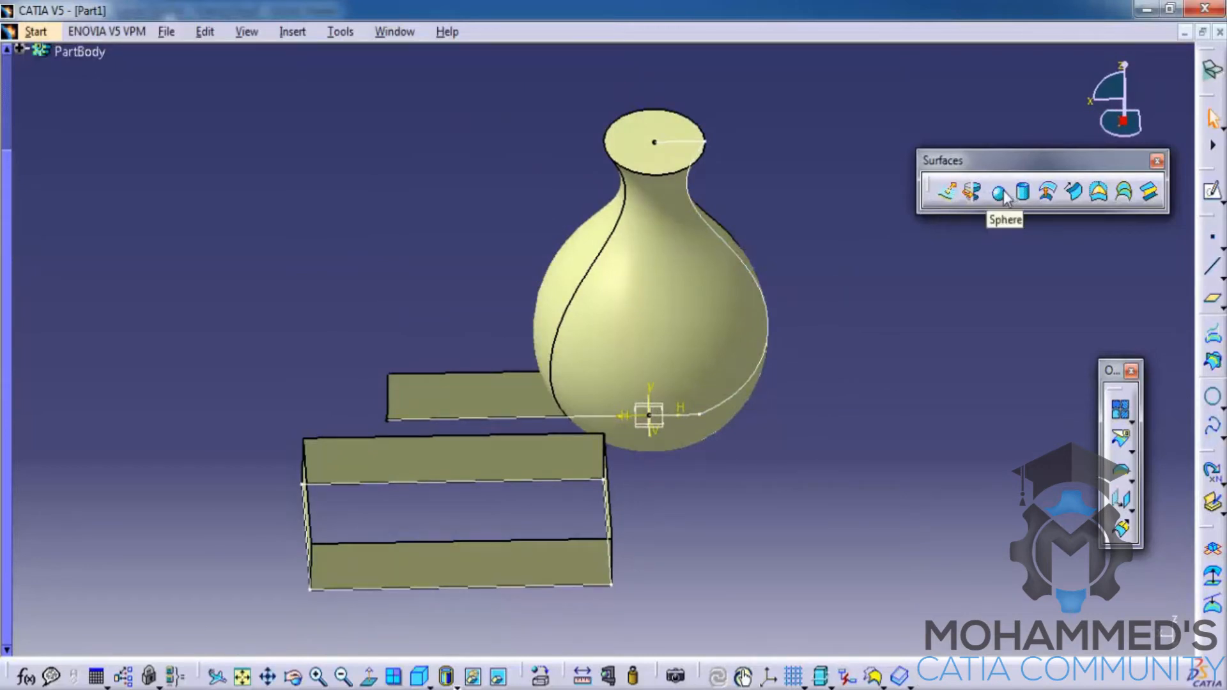
Step: Create a 60 mm radius partial sphere centred on Sketch.3\Vertex.1 with trimmed angular limits
click(998, 192)
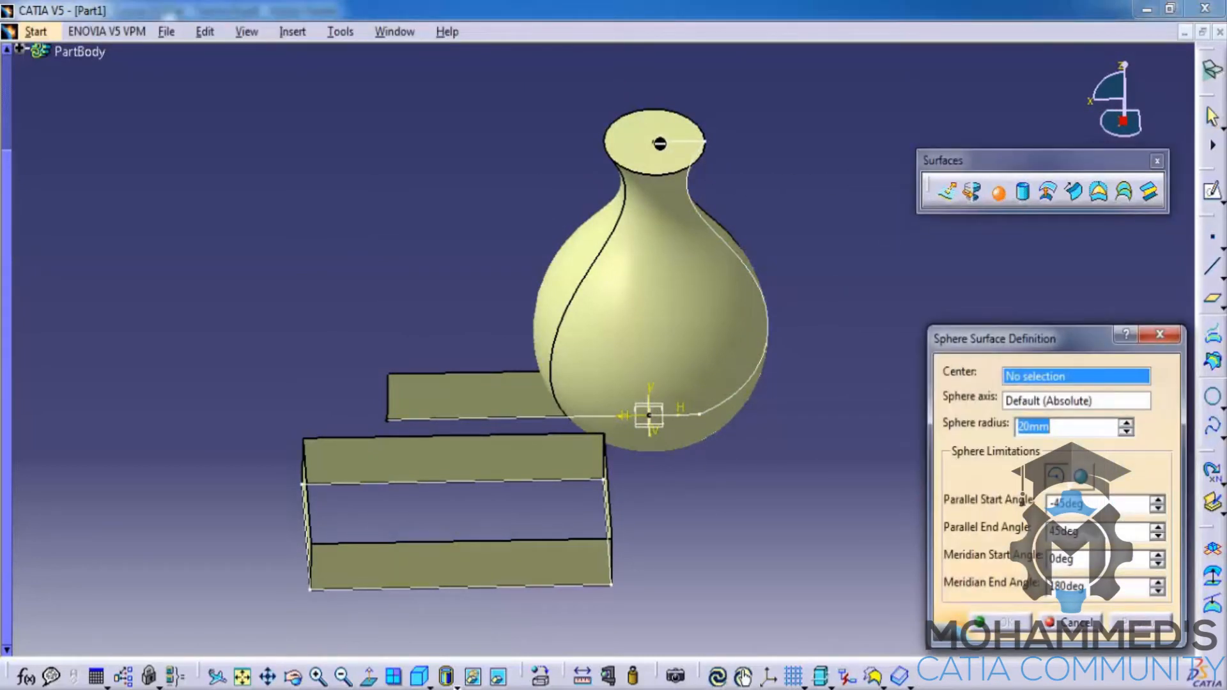
click(657, 143)
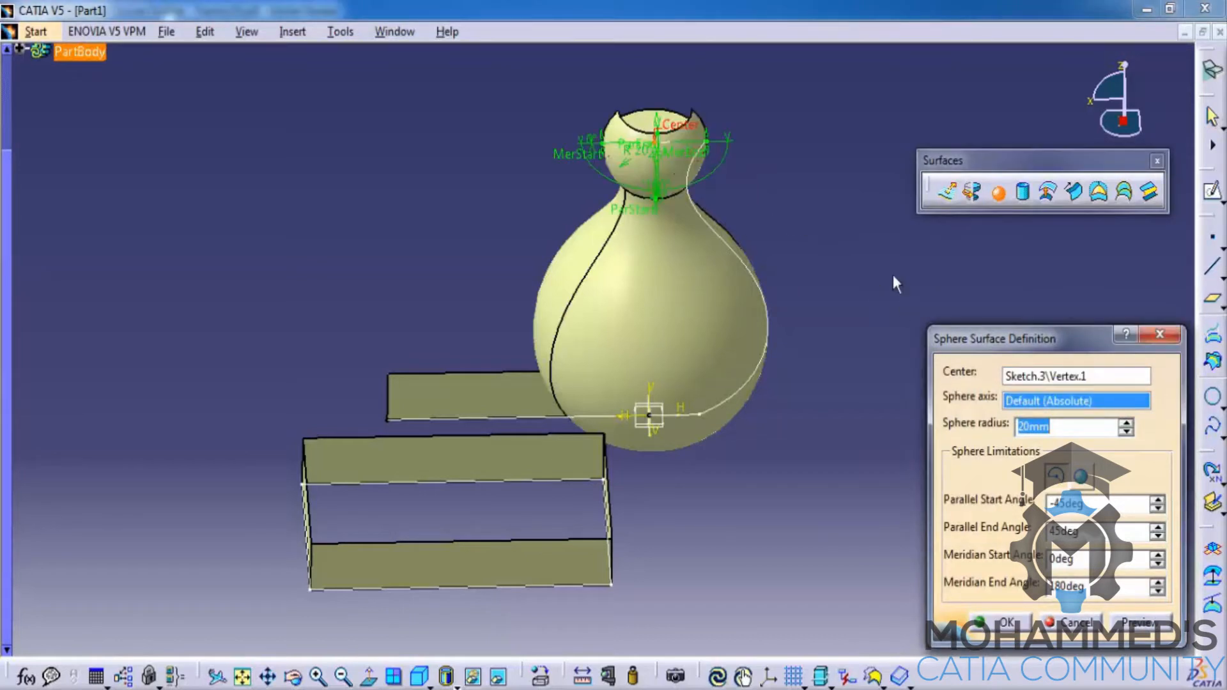
mouse_move(1080, 486)
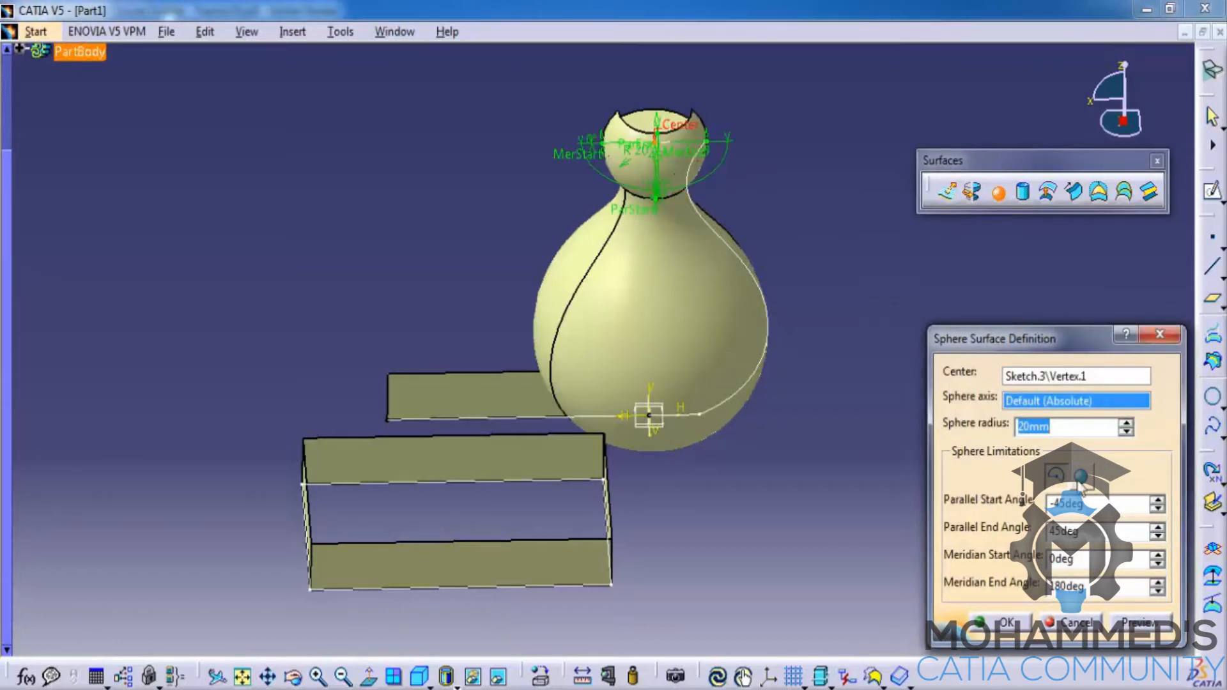
mouse_move(1087, 490)
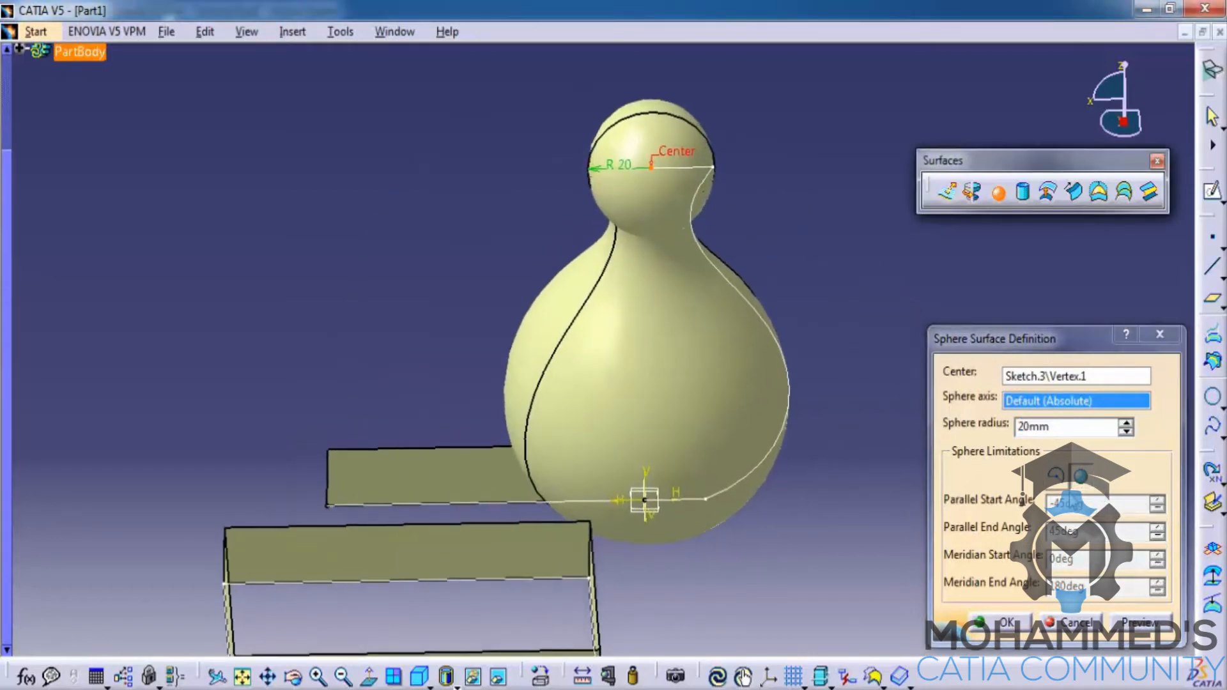
triple_click(1068, 426)
text(60)
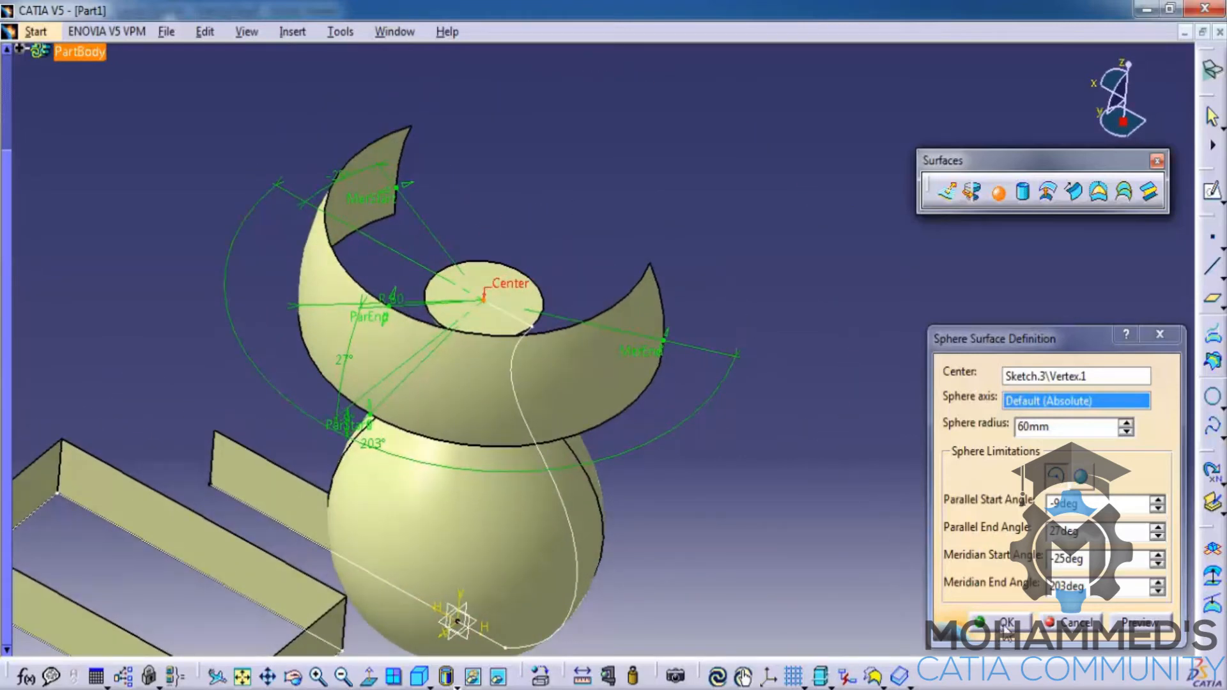
click(998, 621)
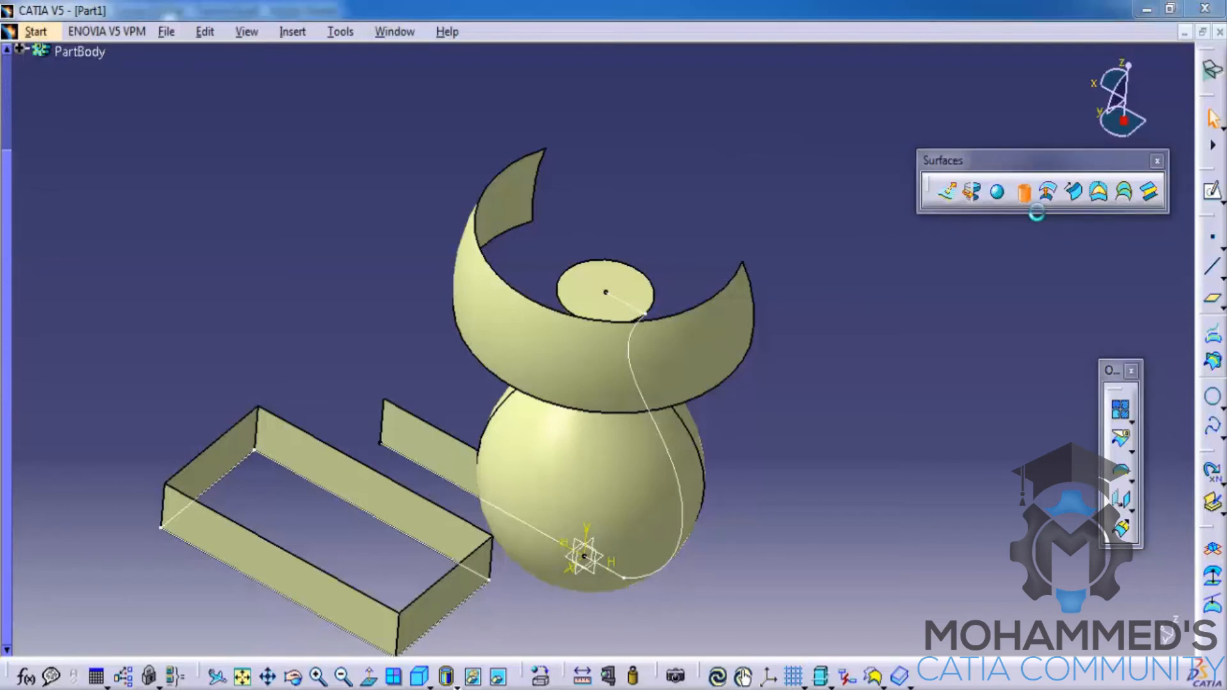
Step: Create a 23 mm radius cylinder along Z from Sketch.3\Vertex.2 with mirrored extent
click(1023, 190)
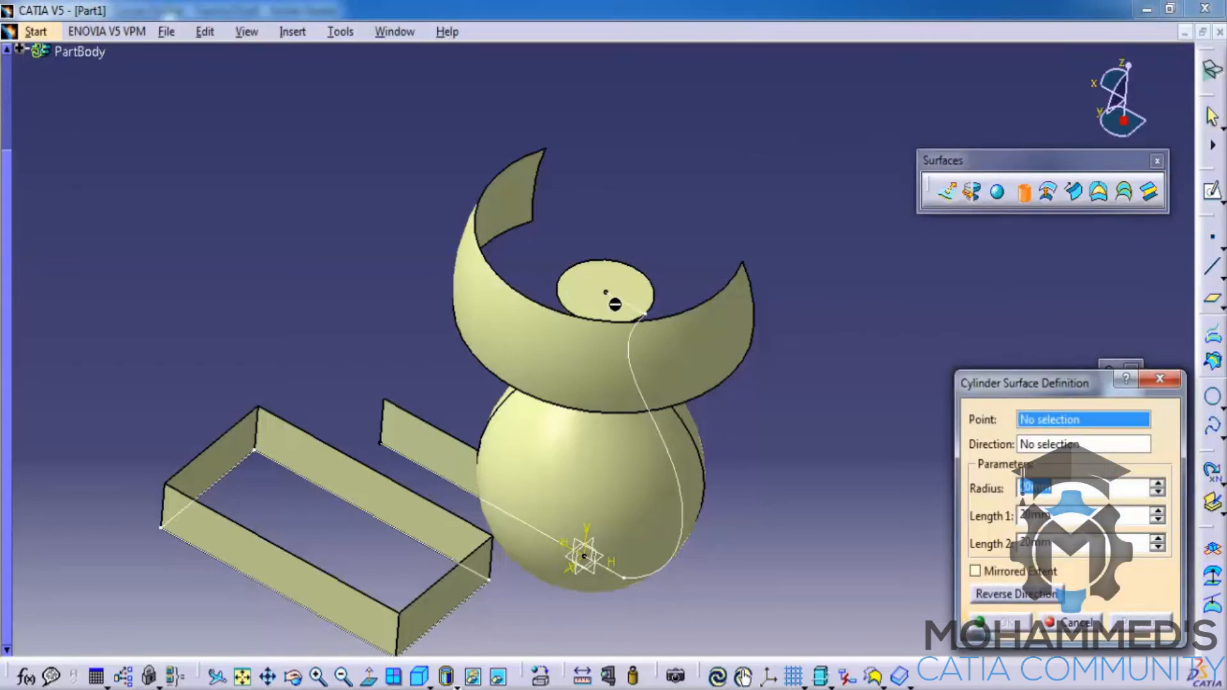
click(615, 304)
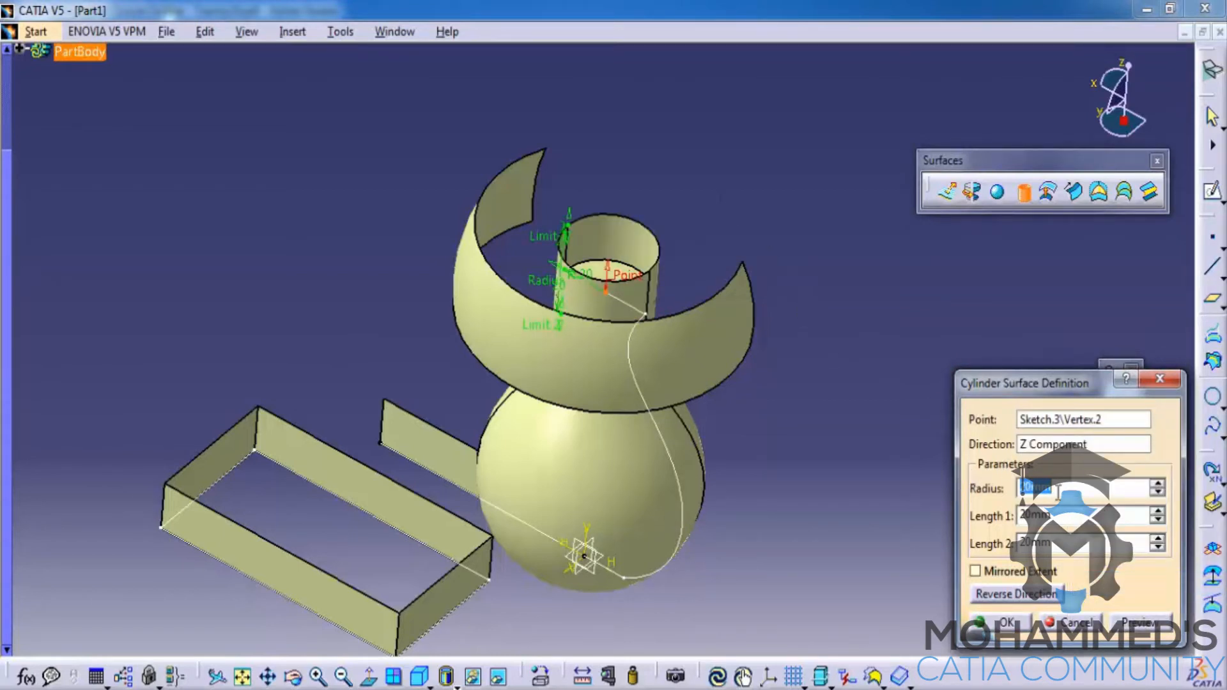
mouse_move(586, 243)
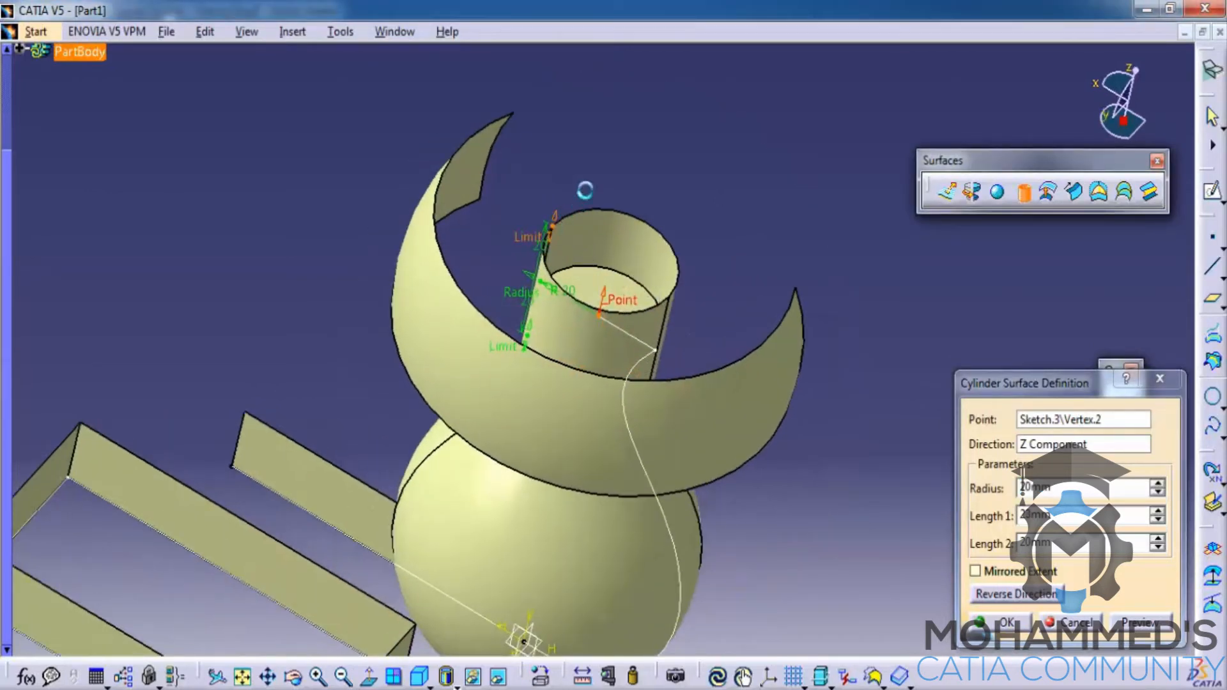
click(1158, 511)
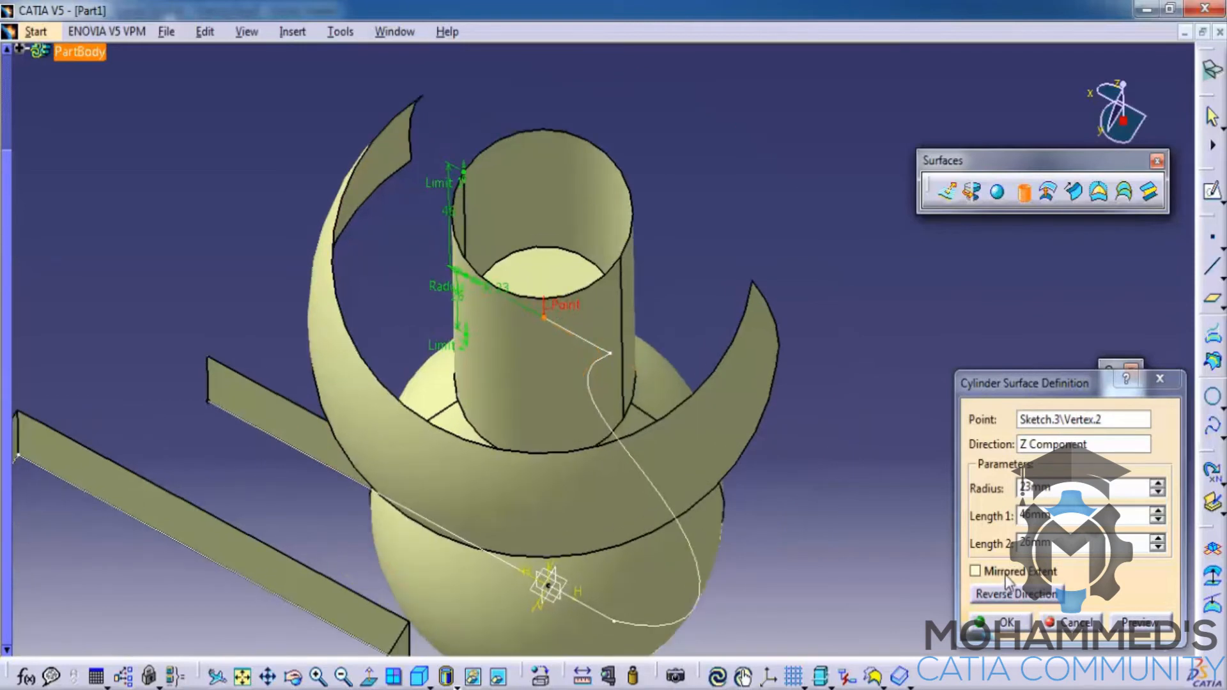
click(975, 570)
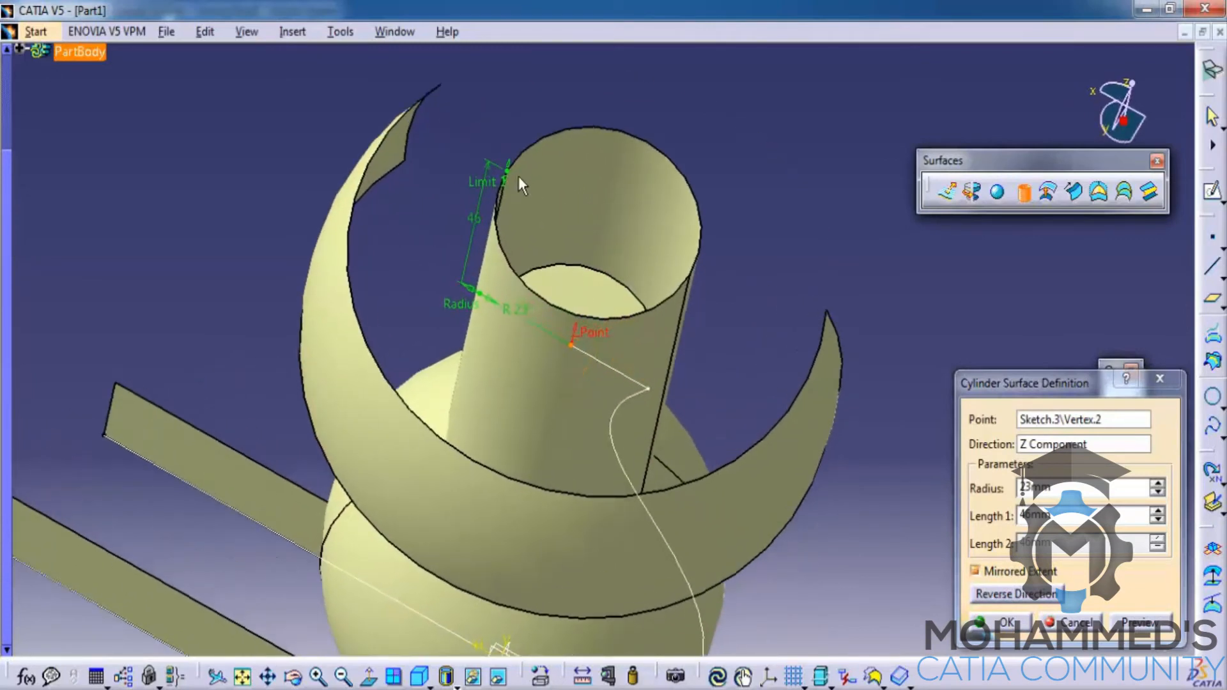
click(1158, 511)
text(30)
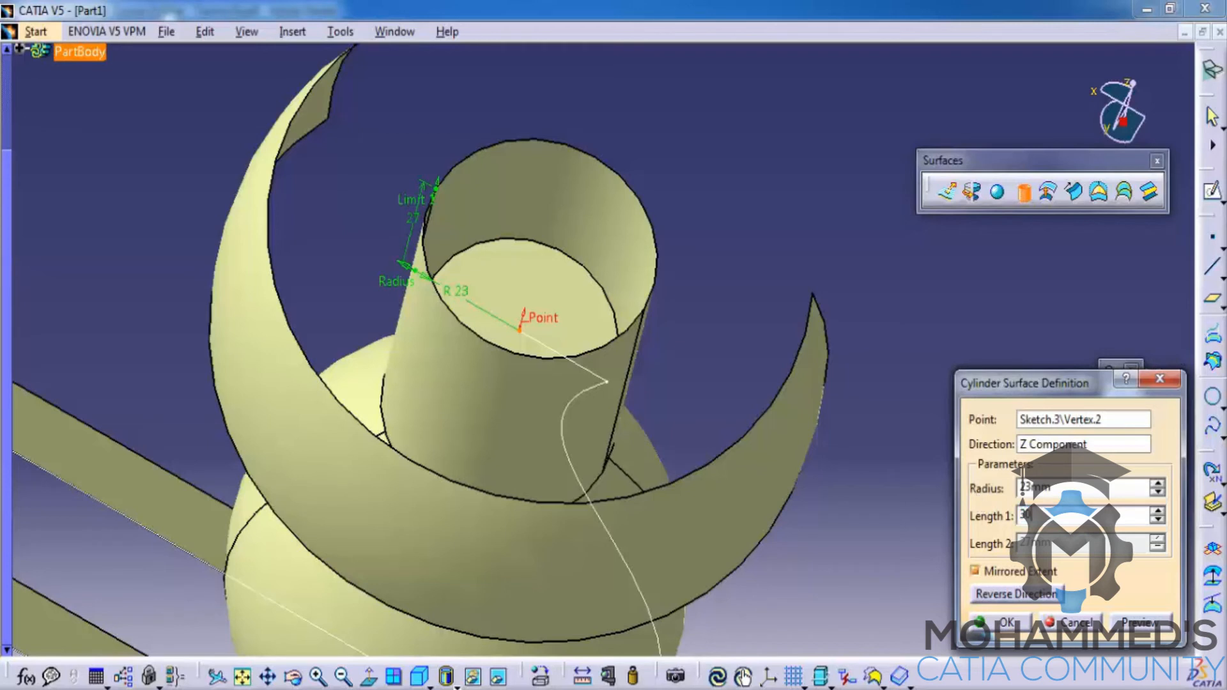
click(1006, 623)
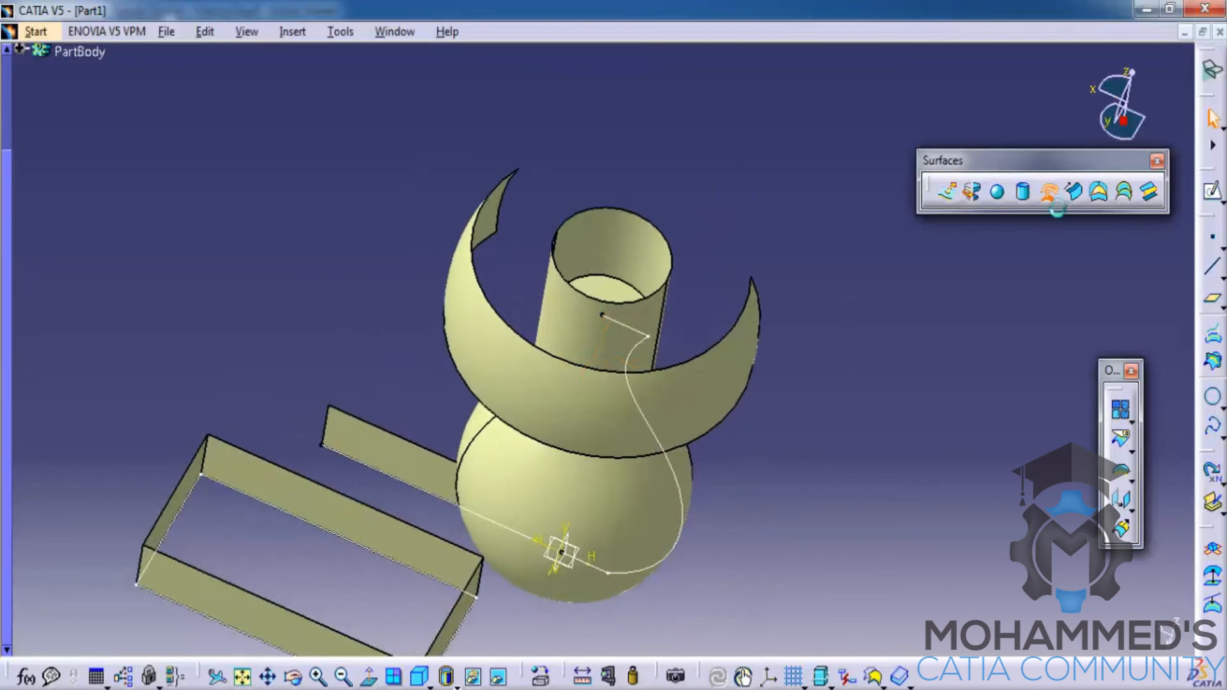
Step: Offset Sphere.1 by 13 mm on both sides to surround the original band
click(1073, 192)
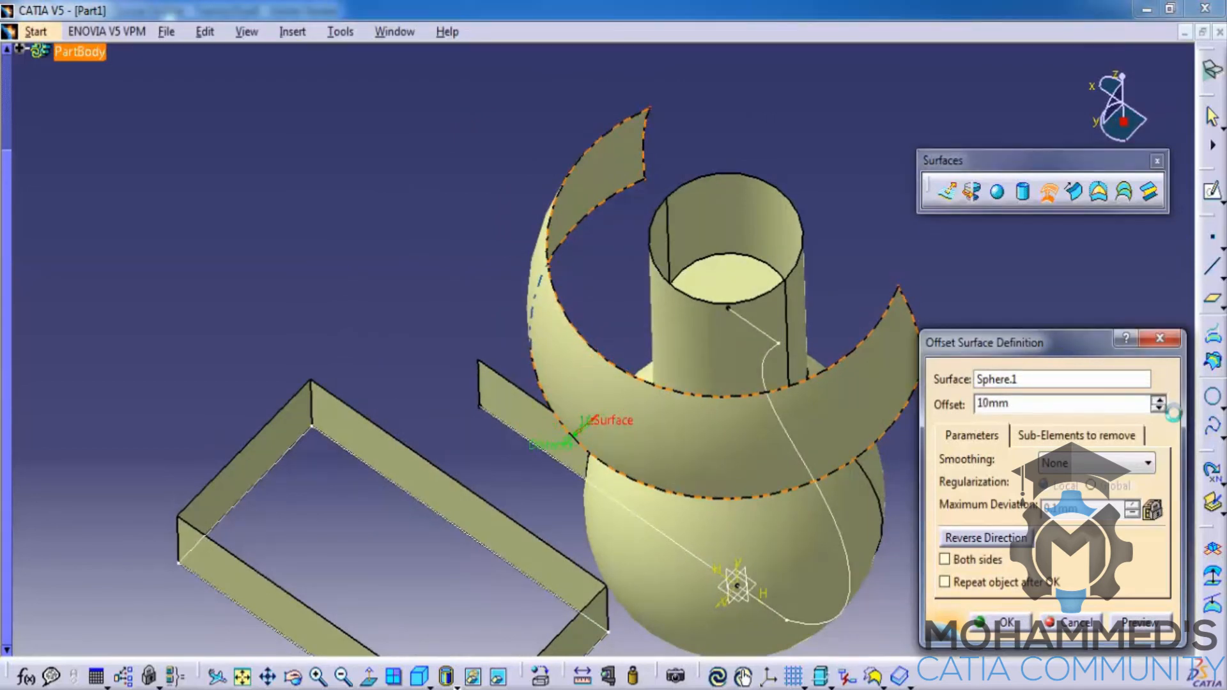
click(1159, 400)
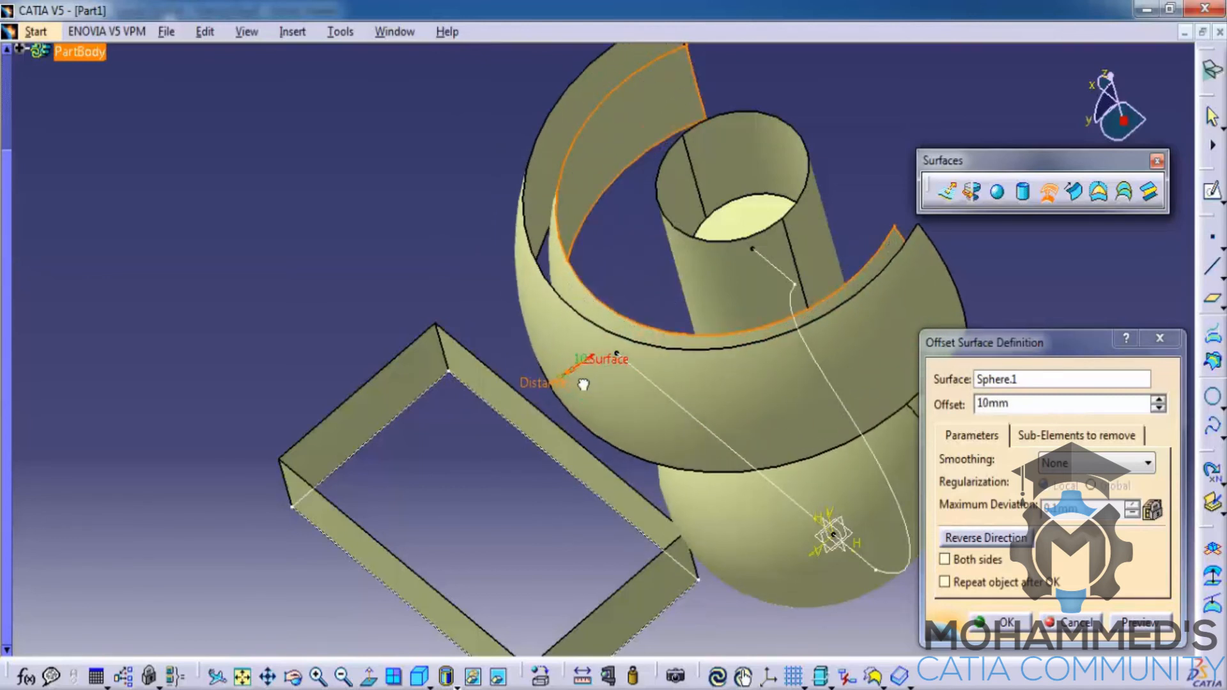
click(1159, 399)
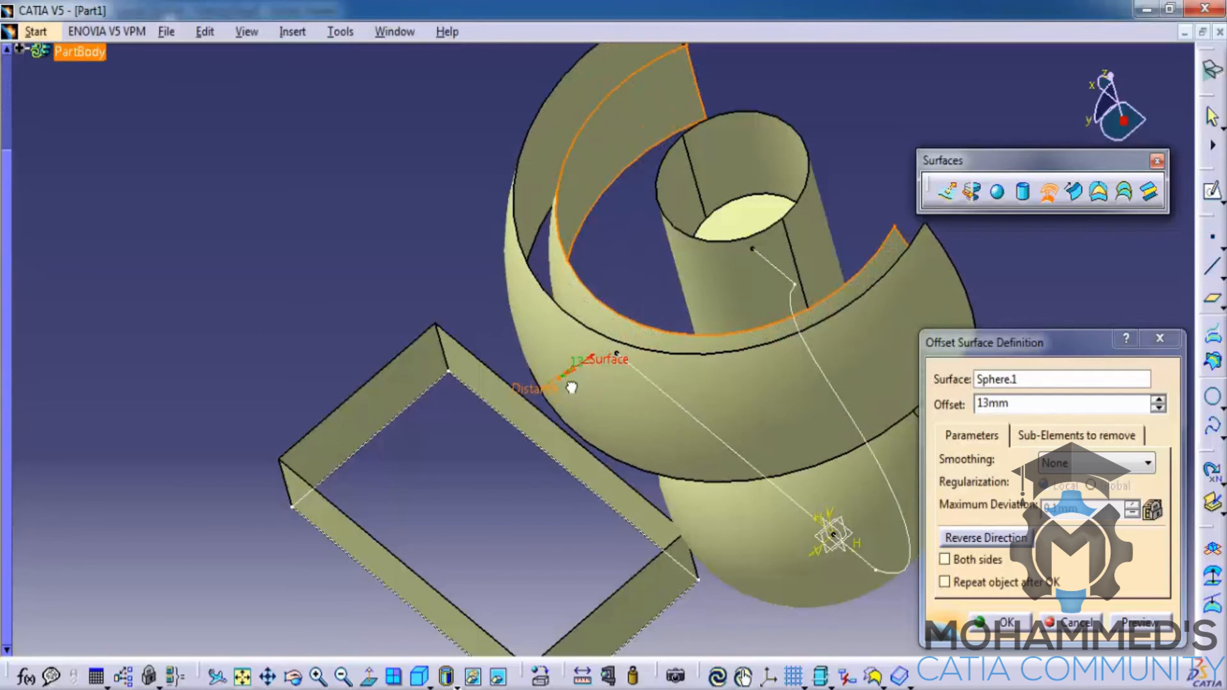
mouse_move(1025, 423)
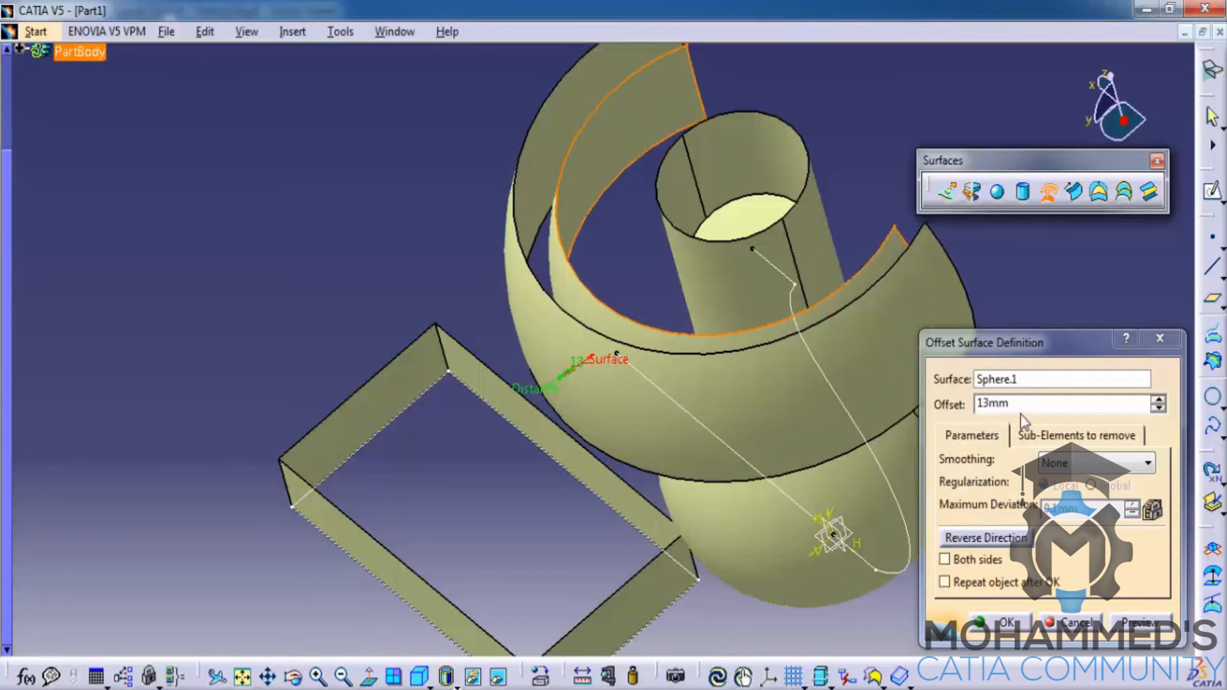
mouse_move(1010, 537)
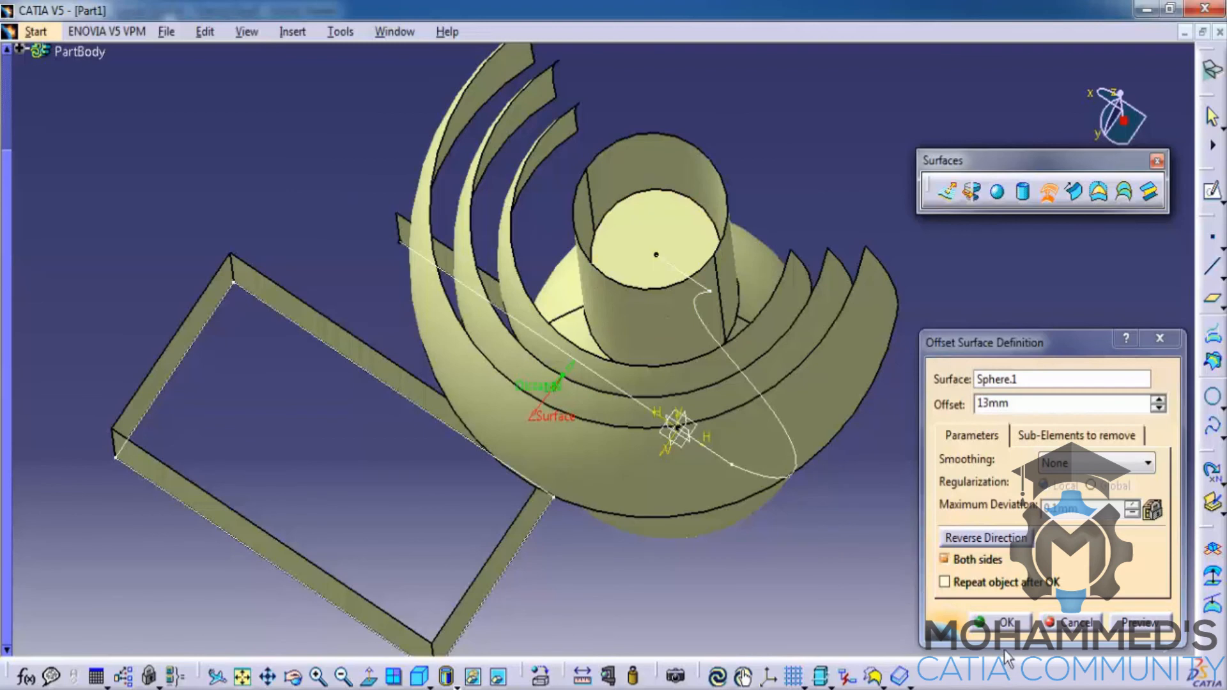
click(1004, 623)
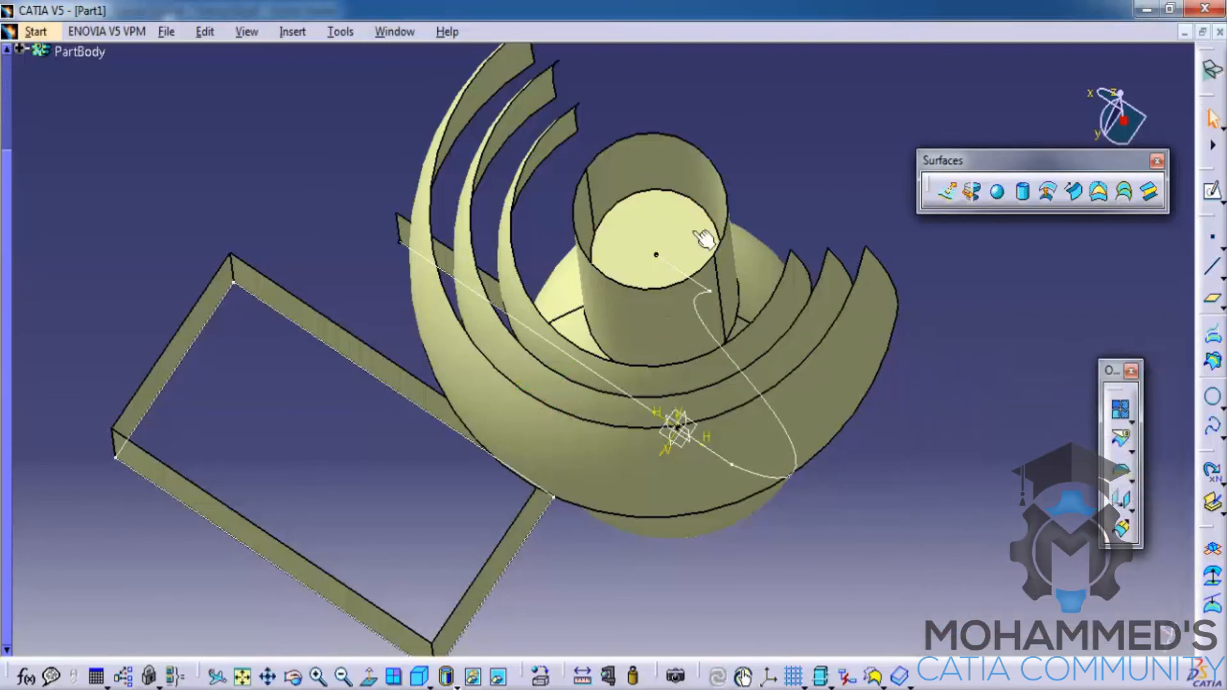